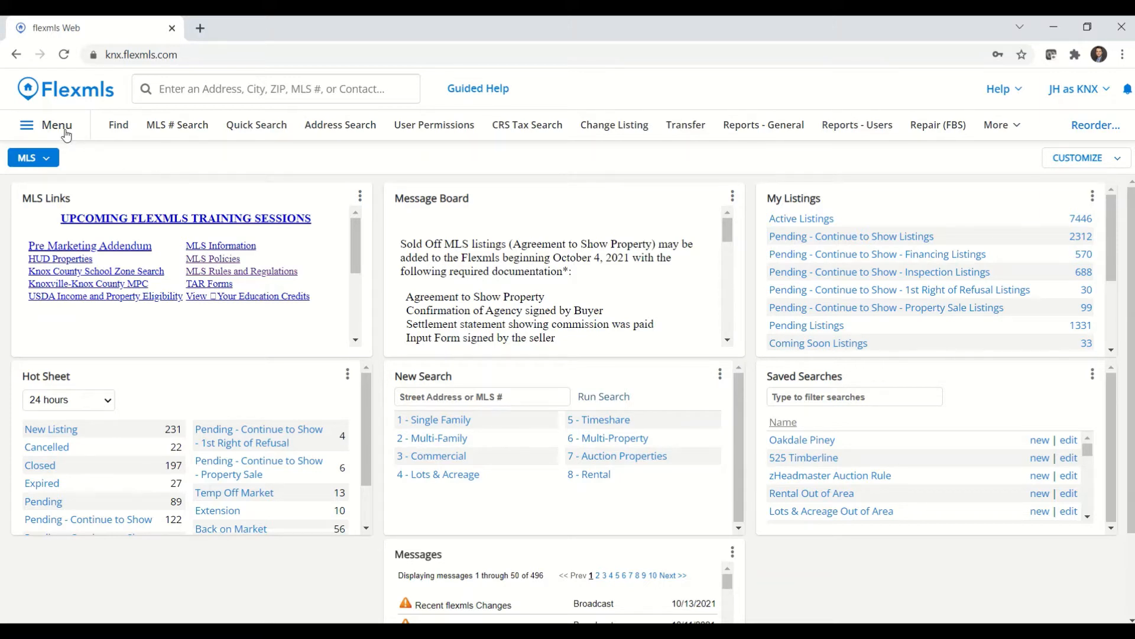
- Start adding a new listing from the Menu's Add/Change section
left_click(28, 124)
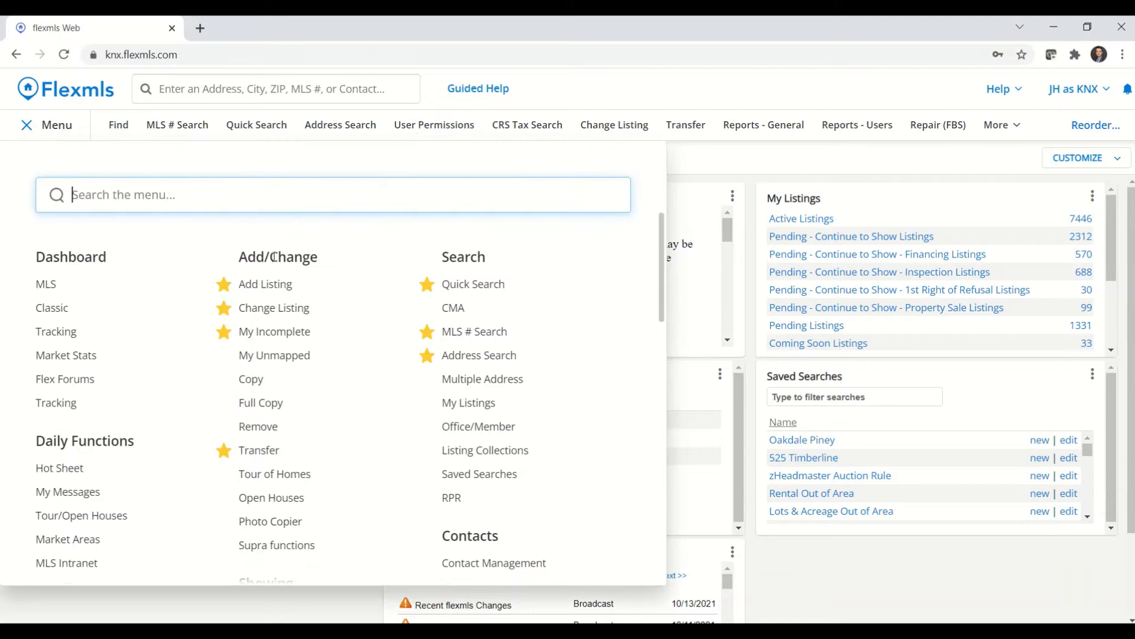
mouse_move(272, 287)
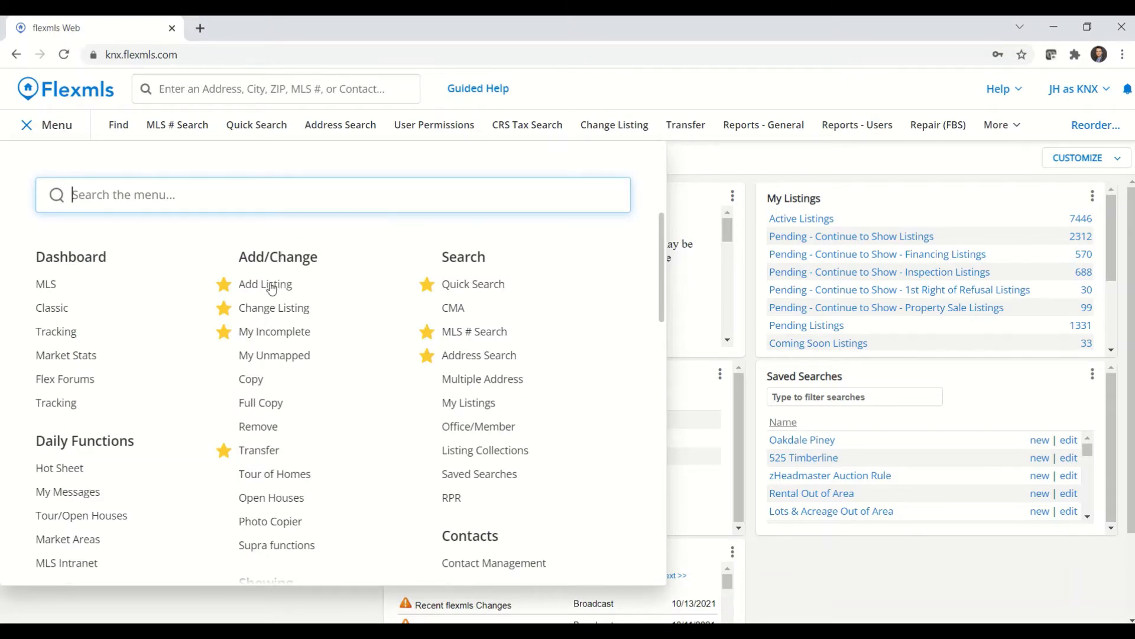
left_click(264, 284)
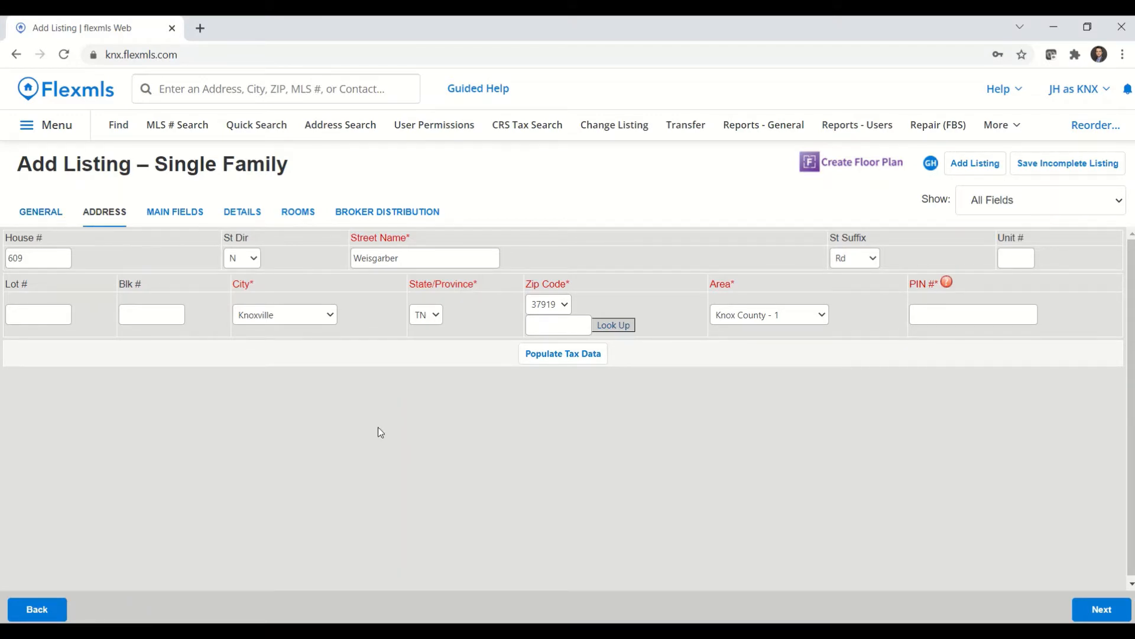
mouse_move(599, 283)
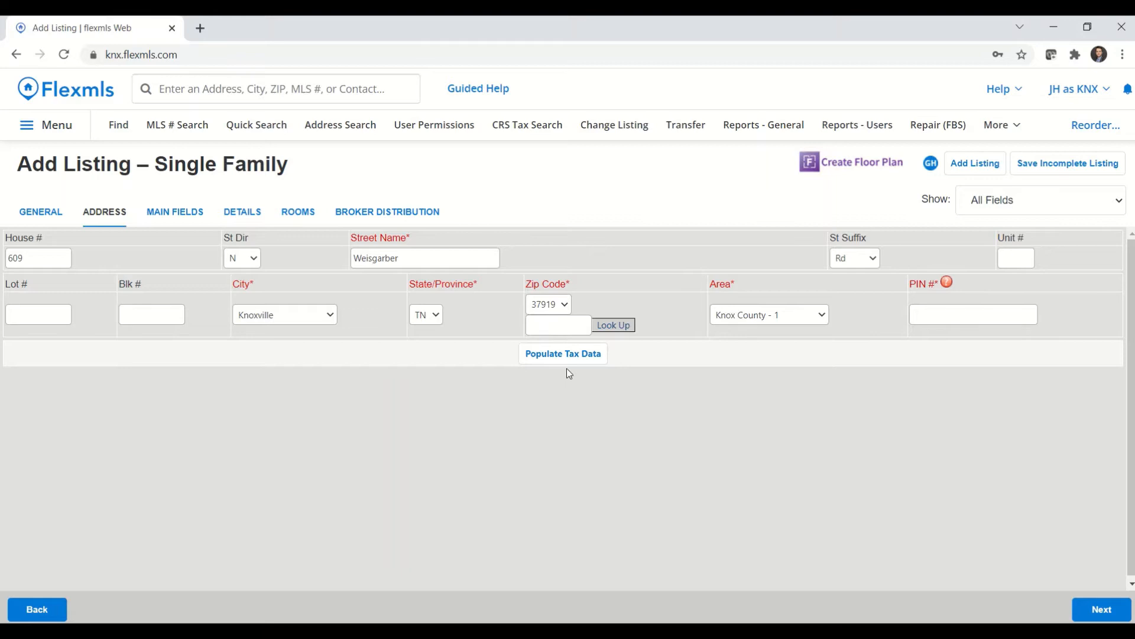
- Populate tax data for the Weisgarber Rd address, filling PIN 121AA00809
left_click(563, 354)
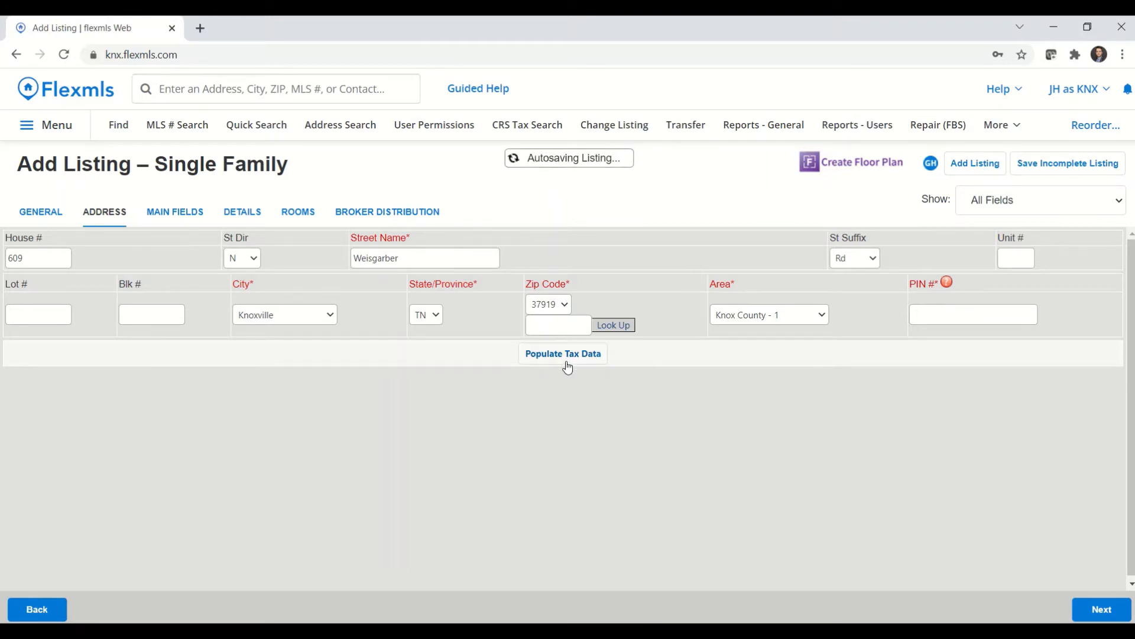
left_click(563, 353)
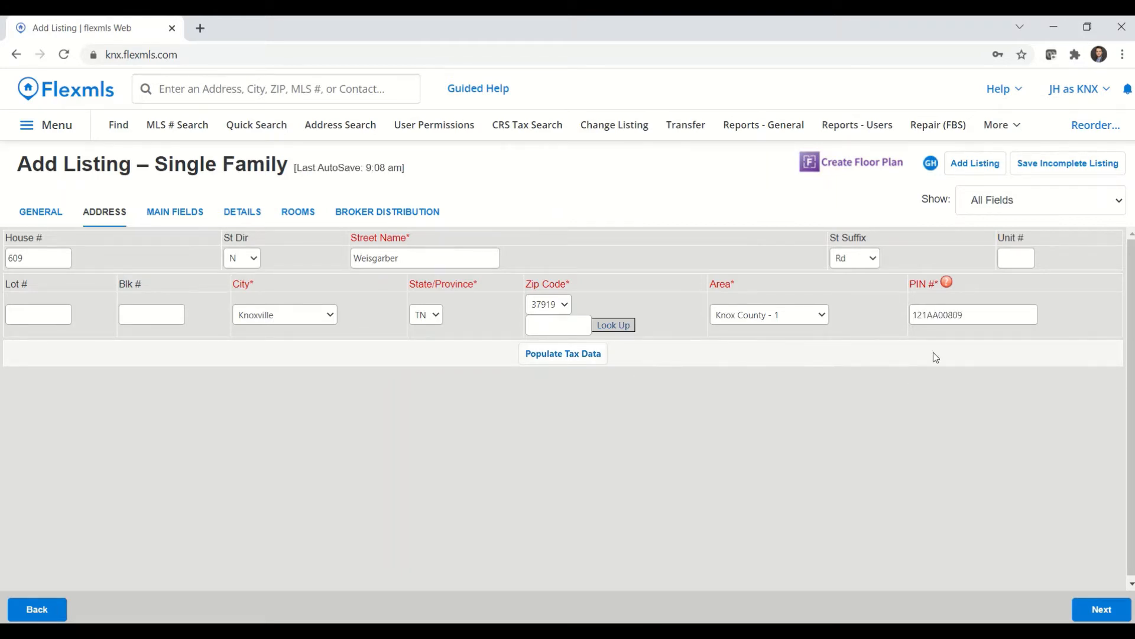
mouse_move(973, 330)
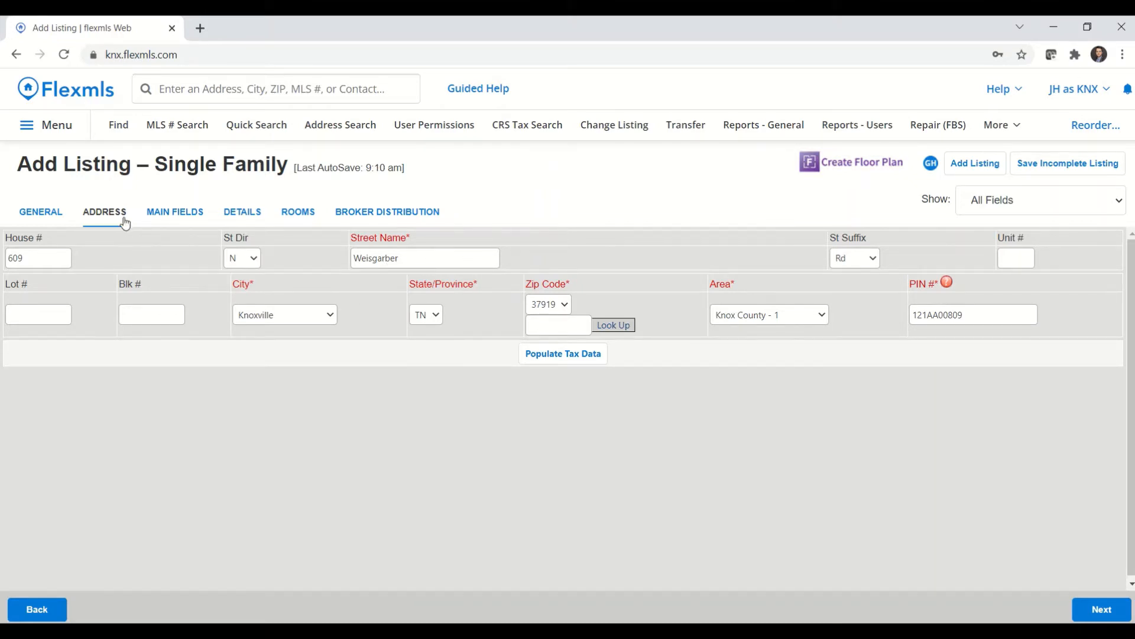
mouse_move(182, 215)
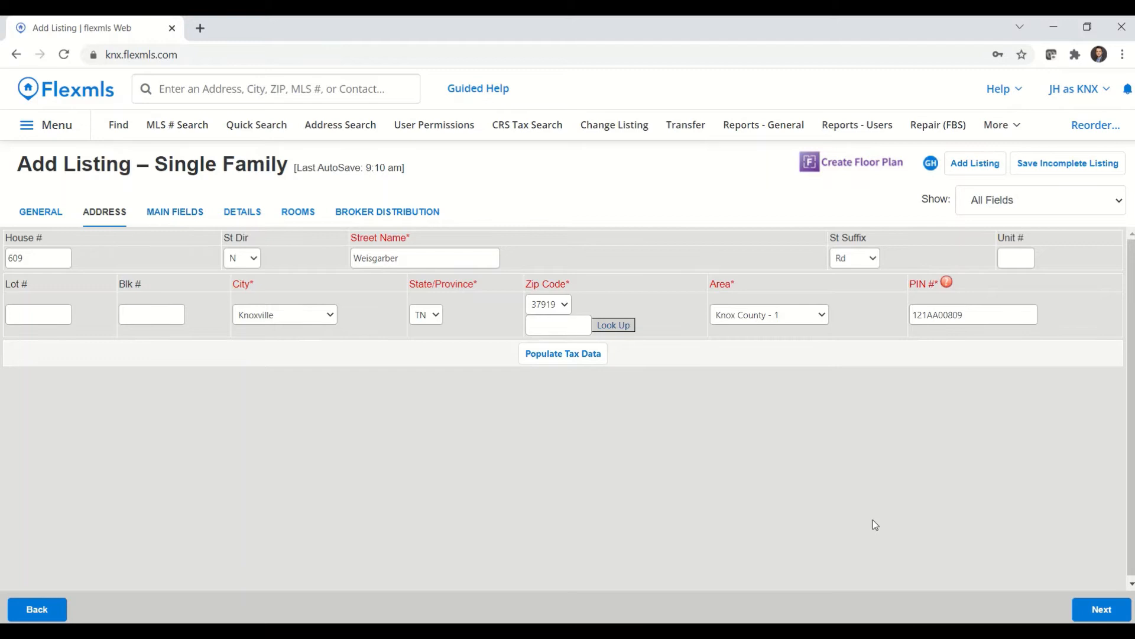
- Drag the property pin onto the house near Weisgarber Rd and use this location
left_click(1101, 609)
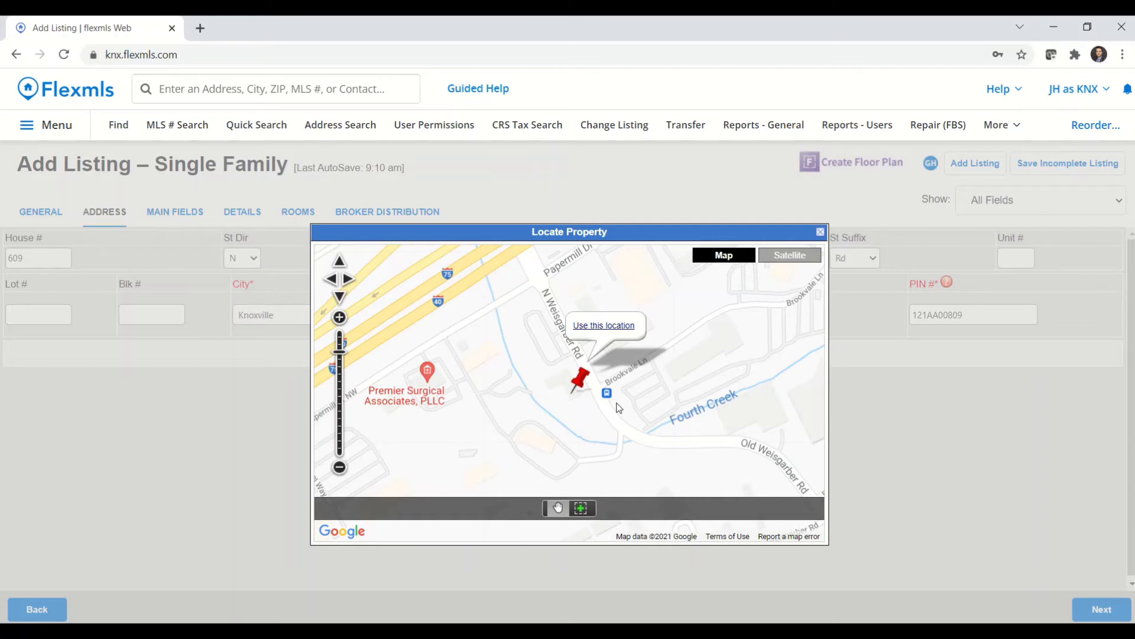
mouse_move(616, 408)
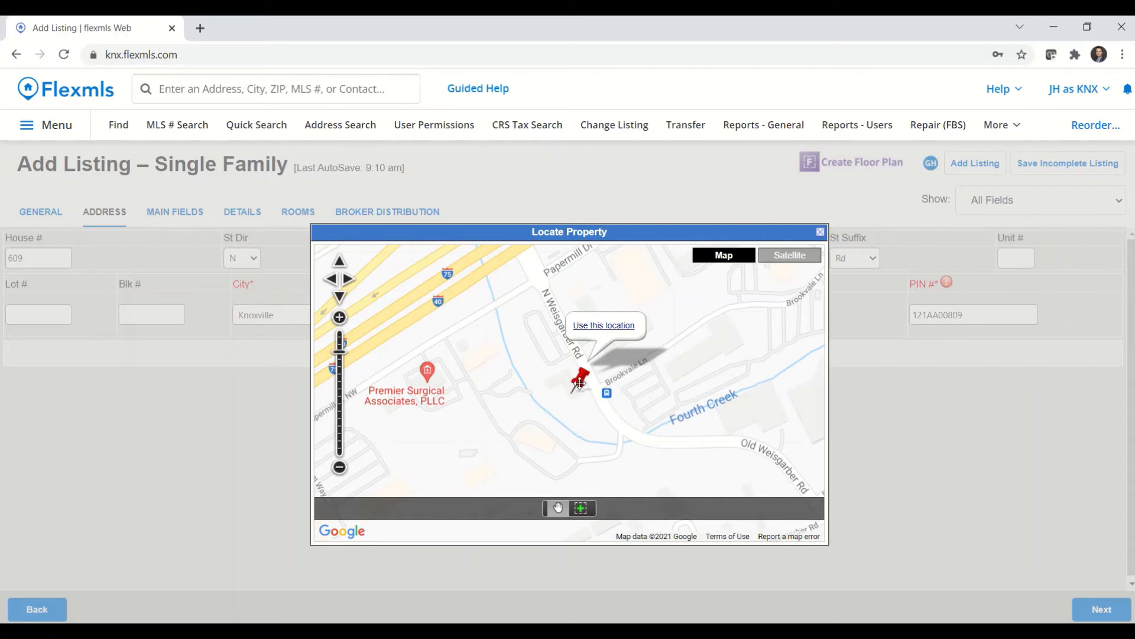
left_click_drag(580, 381, 650, 368)
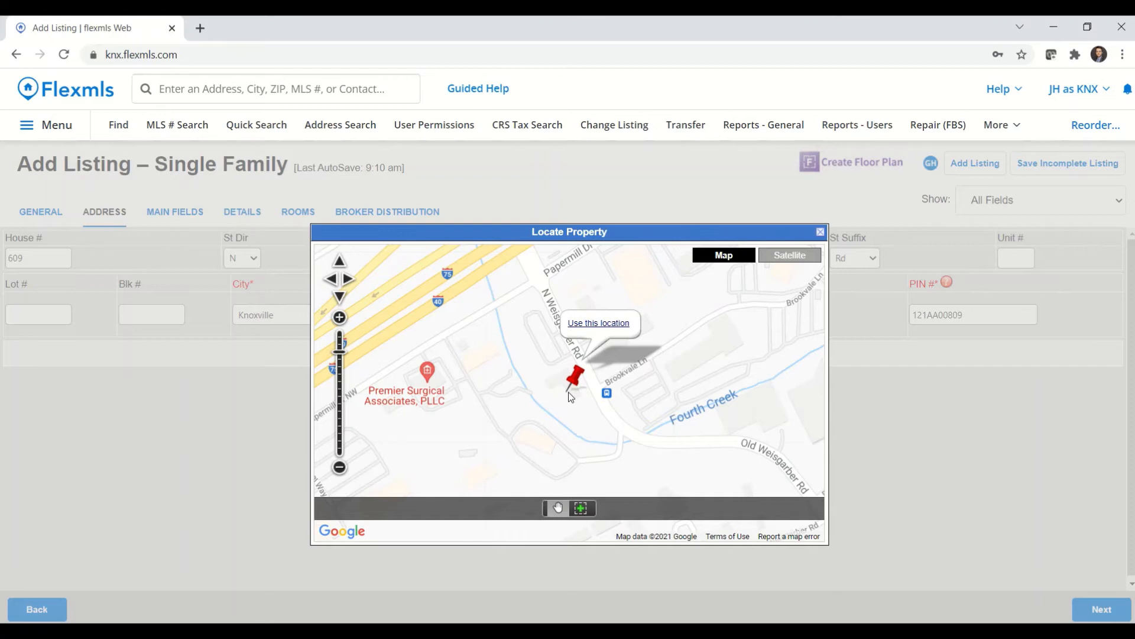
left_click(339, 468)
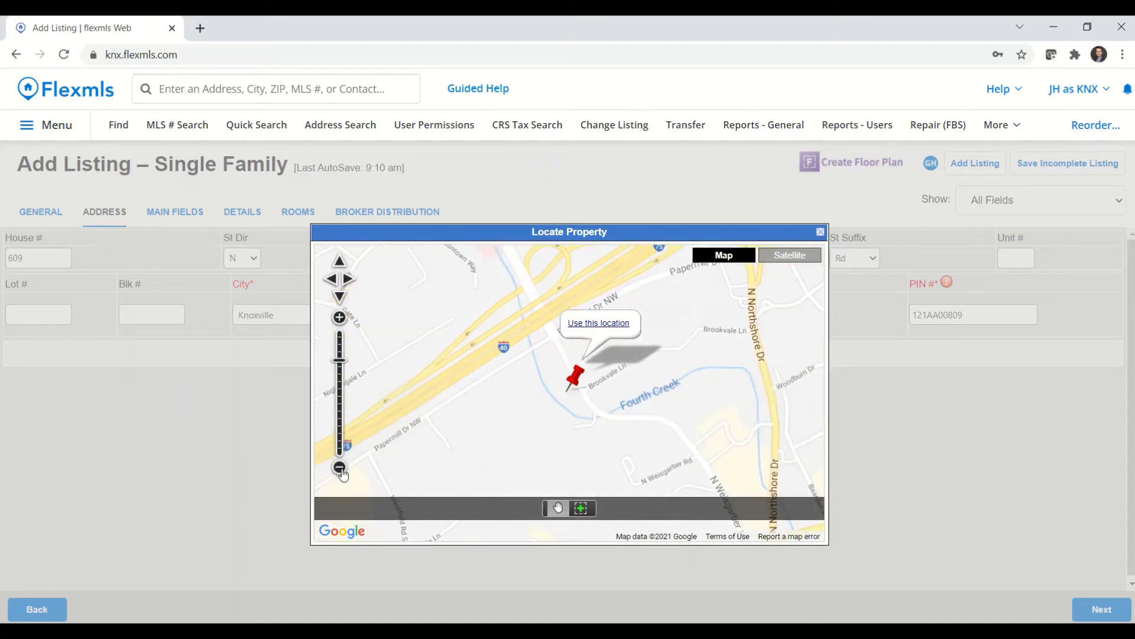
left_click(340, 468)
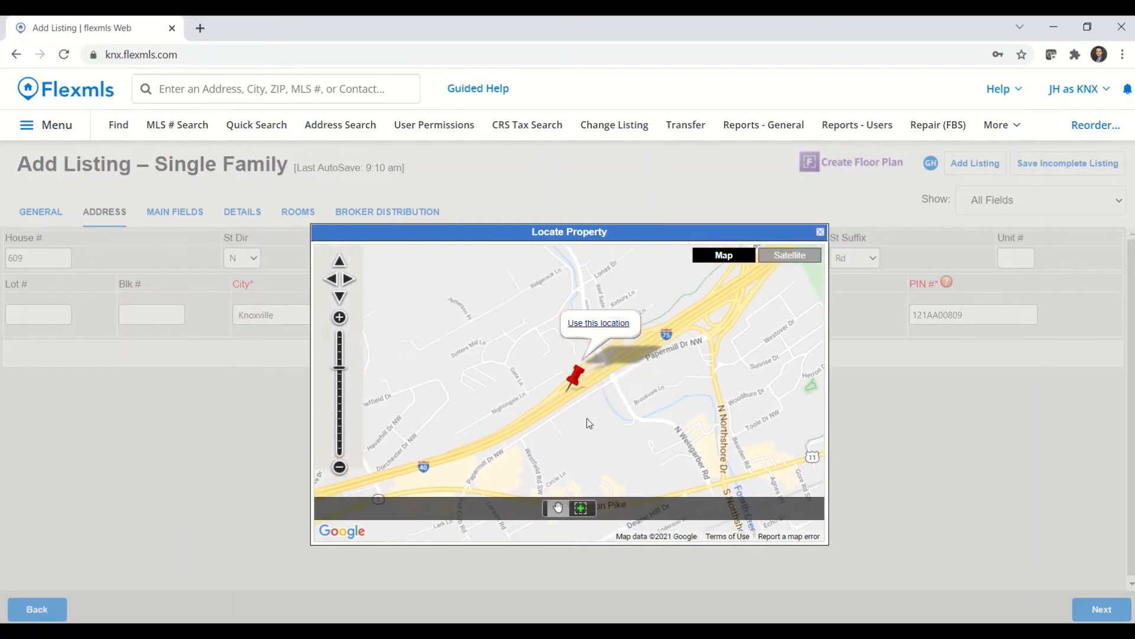
left_click_drag(587, 423, 808, 341)
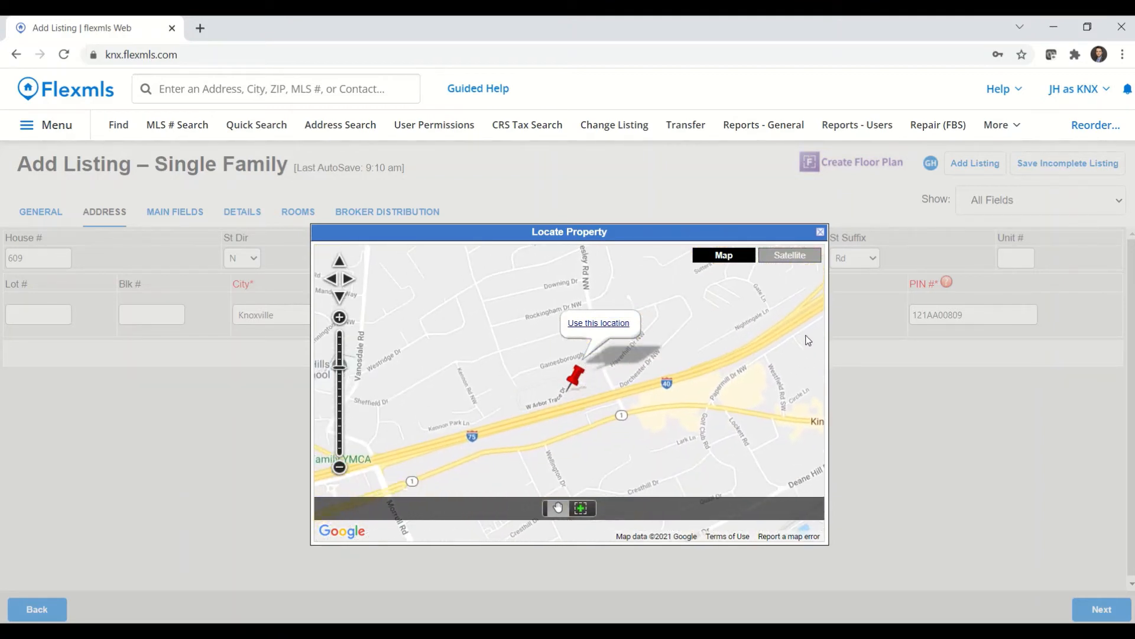
left_click(339, 317)
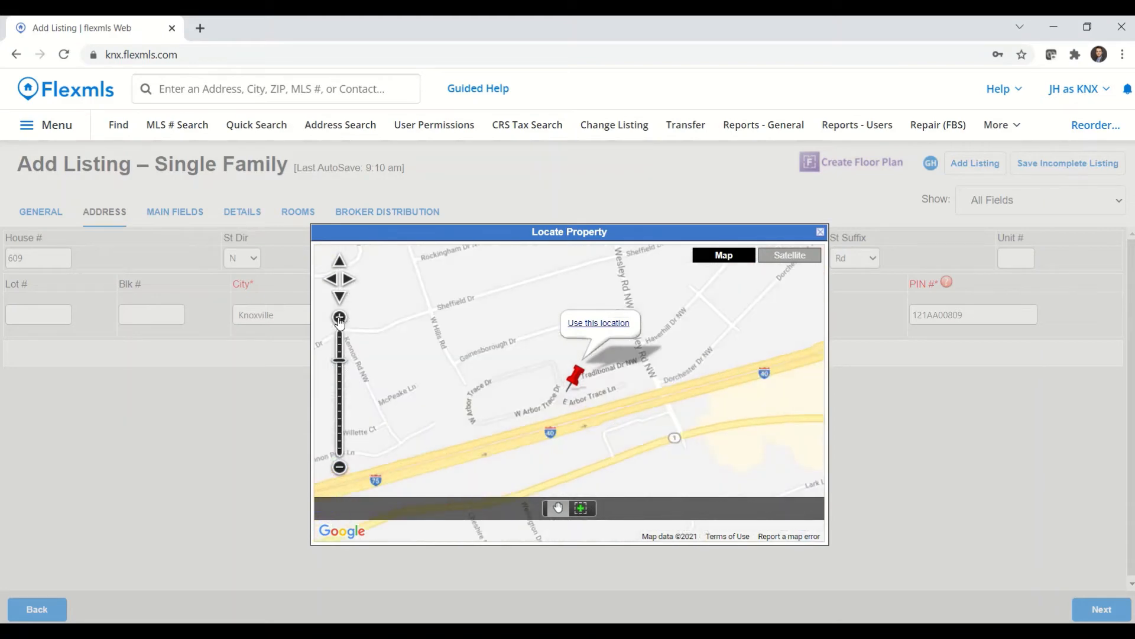
left_click(339, 317)
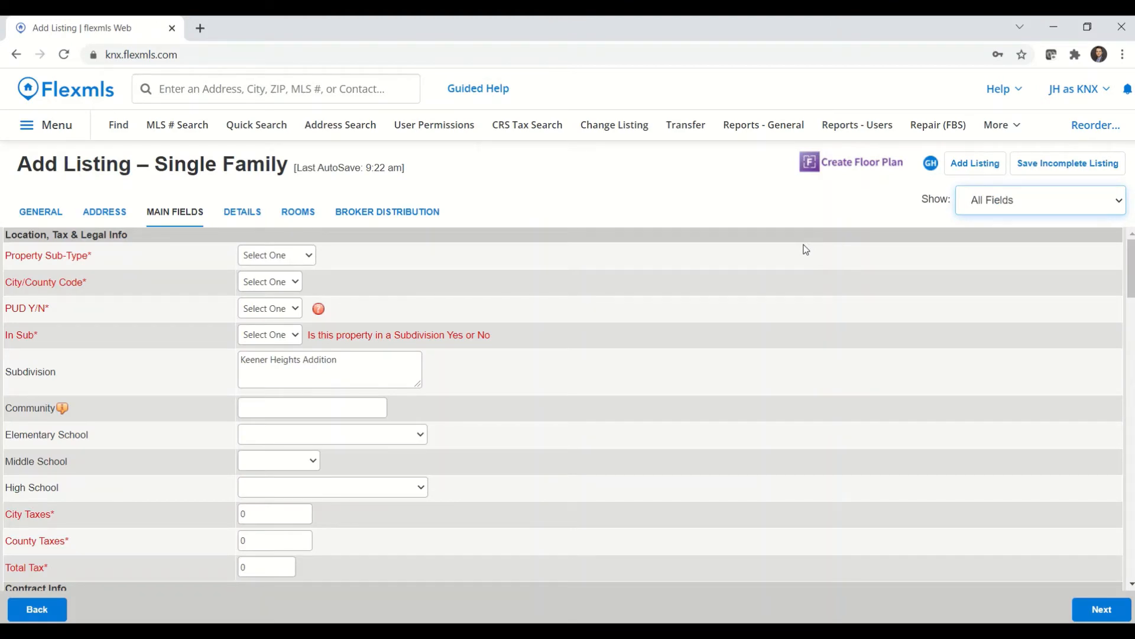
mouse_move(1038, 208)
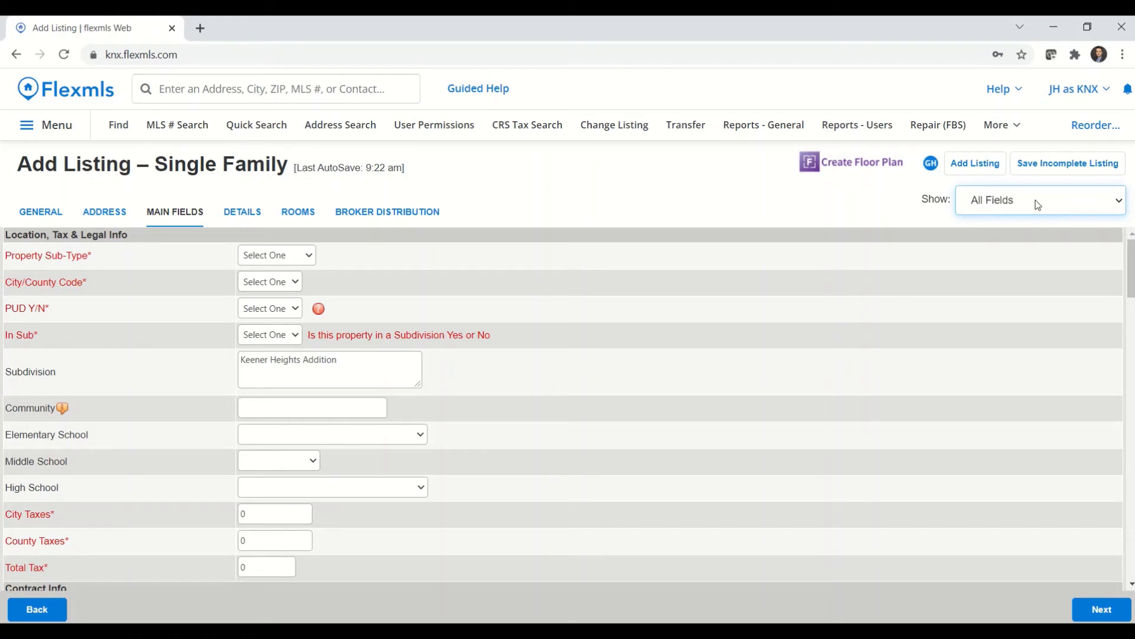
mouse_move(176, 285)
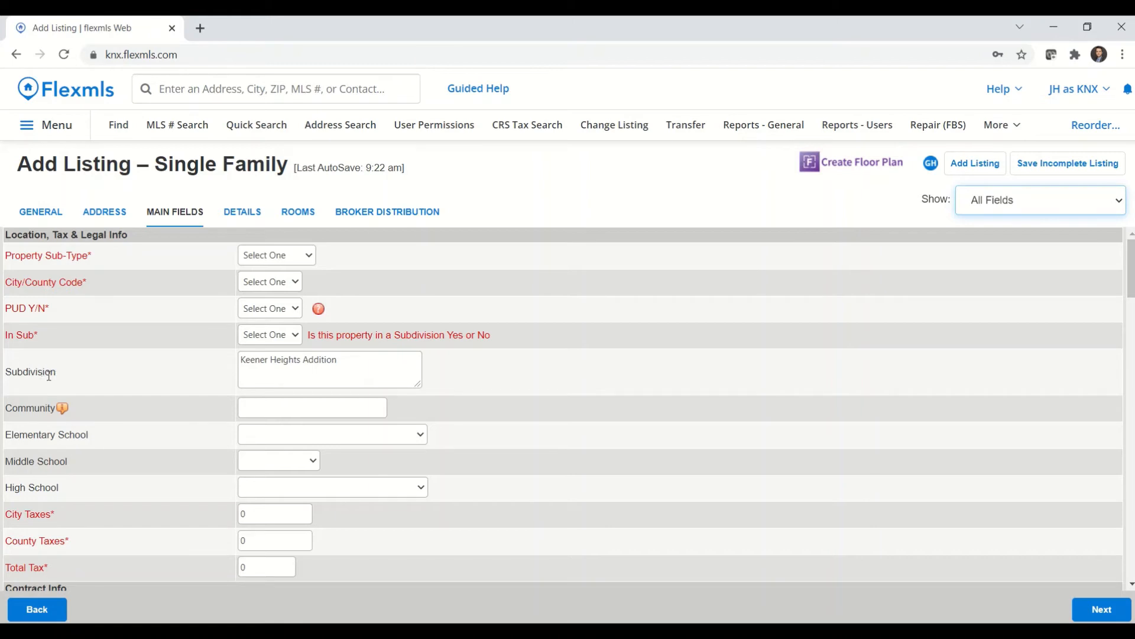
mouse_move(978, 211)
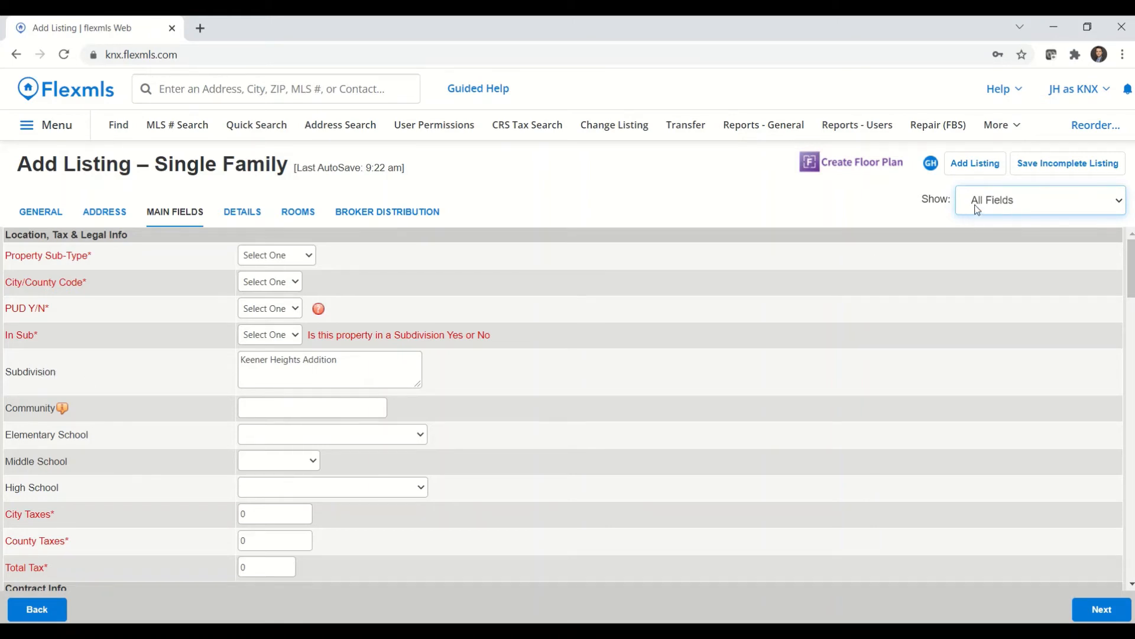
- Filter Main Fields to Required Fields Only, then Empty Required Fields Only
left_click(1039, 200)
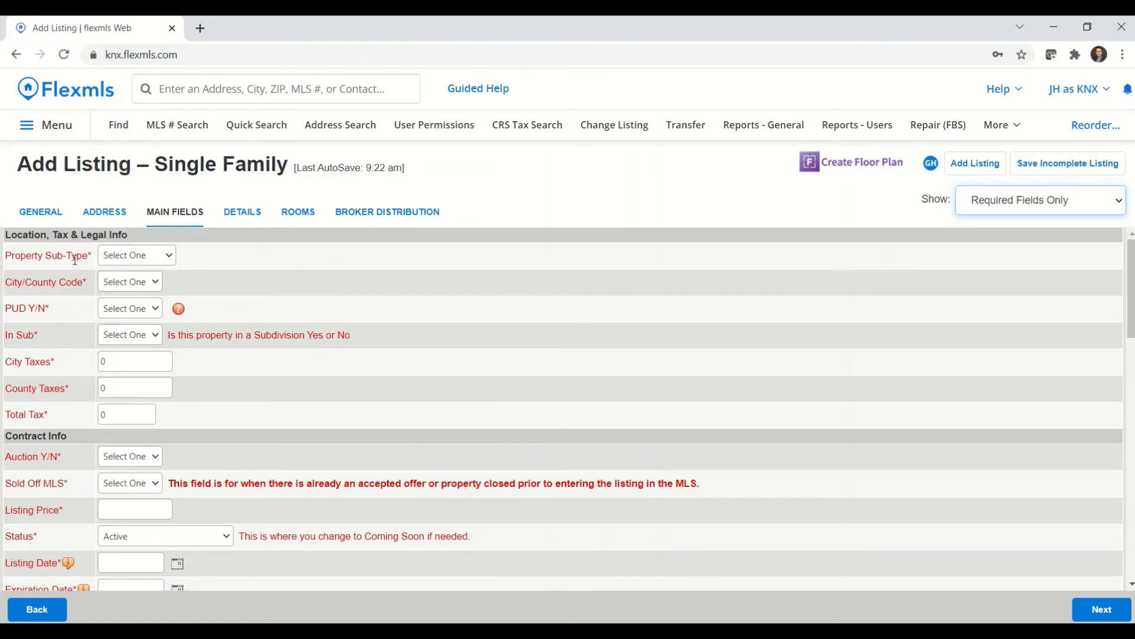
left_click(1040, 200)
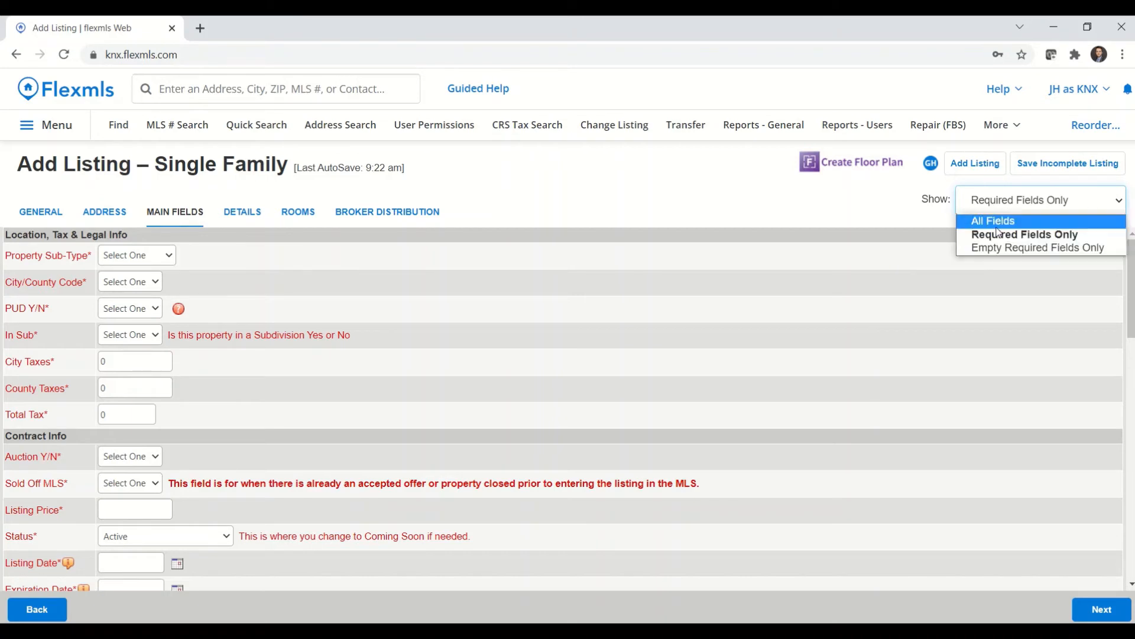
left_click(1038, 247)
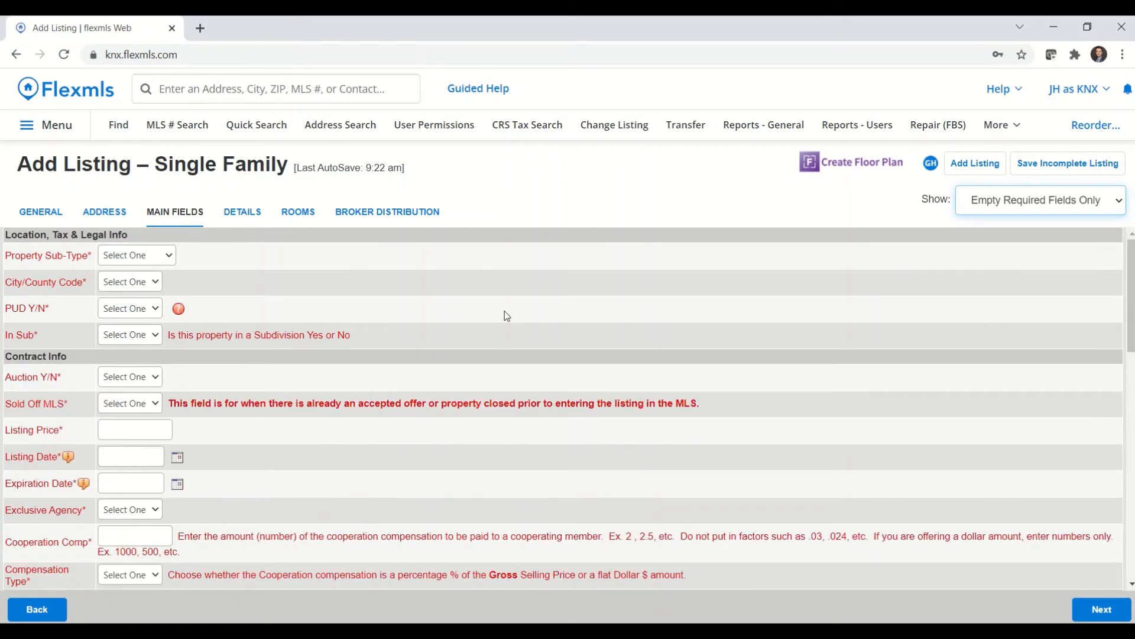
mouse_move(81, 311)
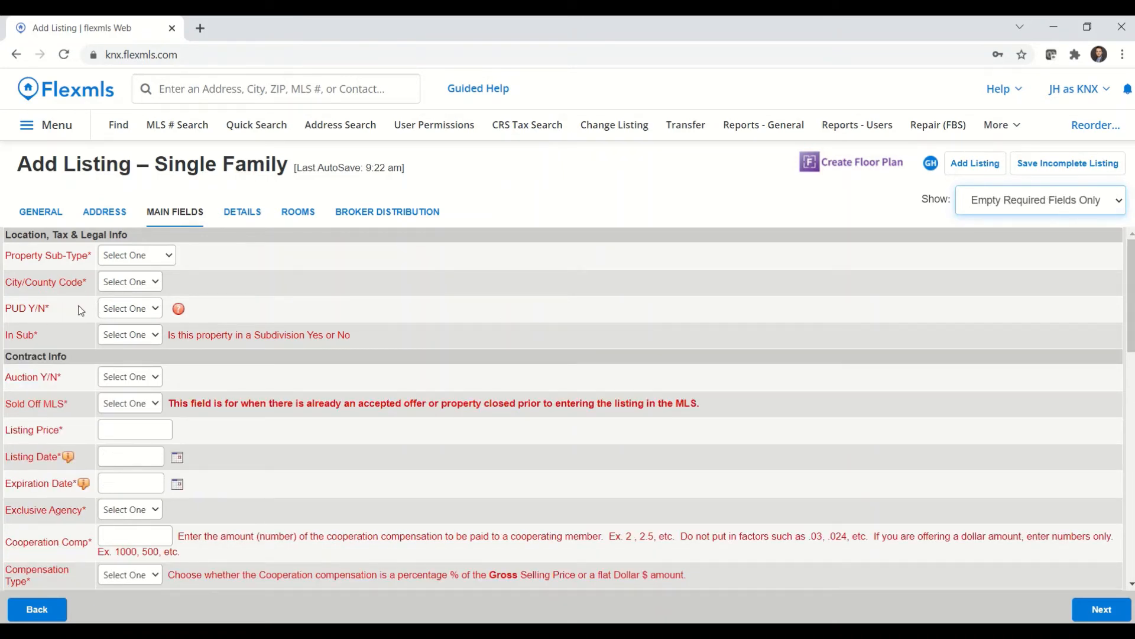
mouse_move(64, 289)
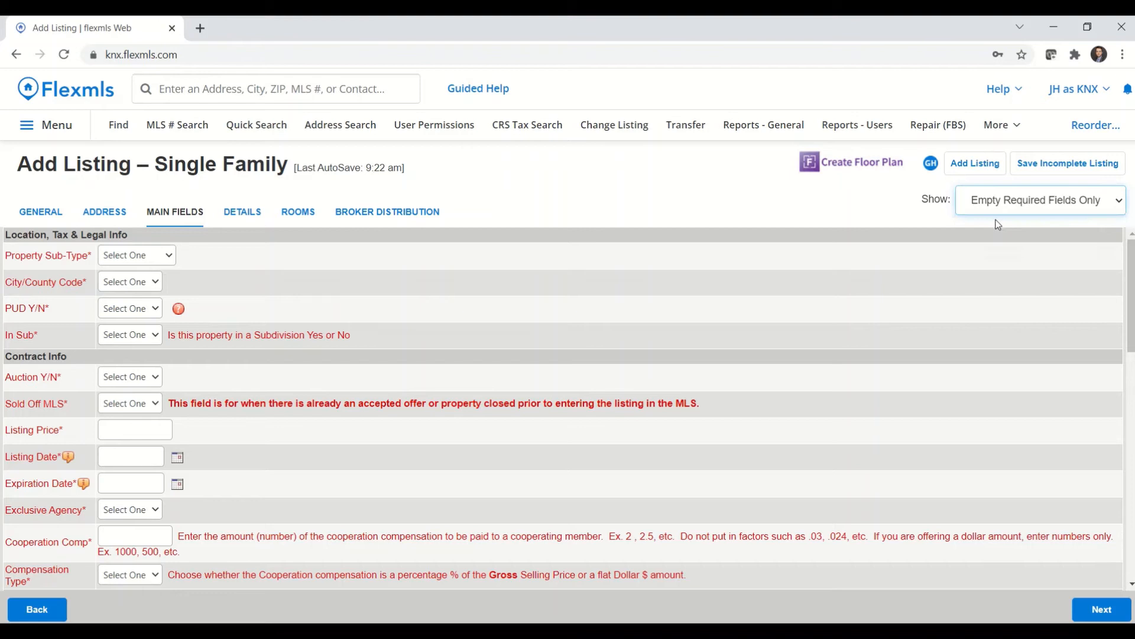
- Attempt to add the listing, dismiss the 53-errors alert and review empty required fields
left_click(1040, 200)
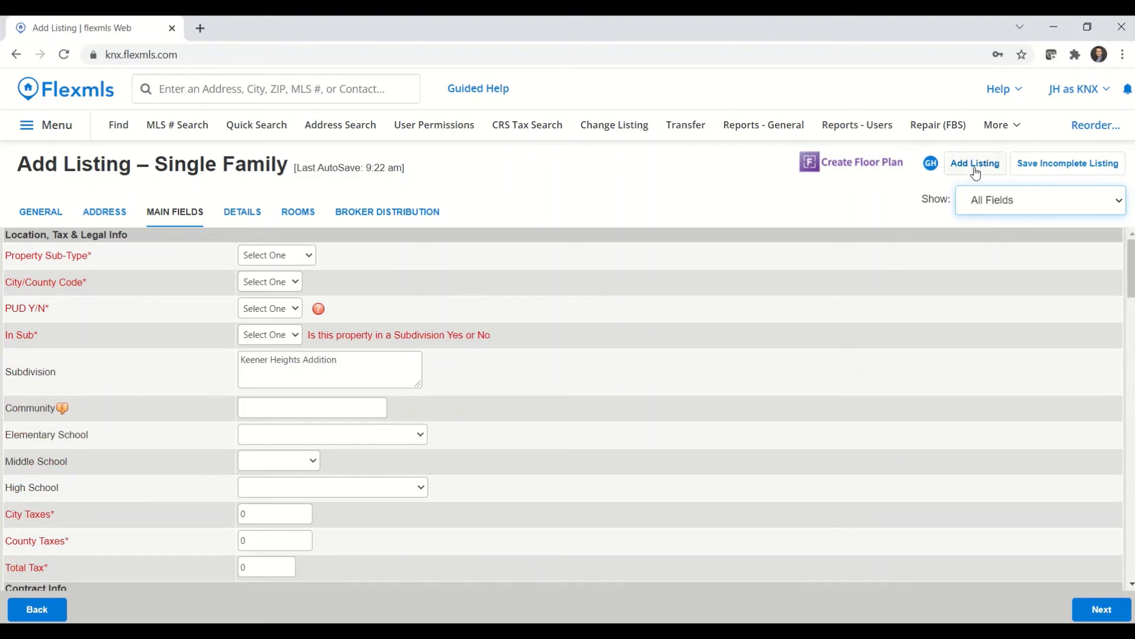
left_click(974, 163)
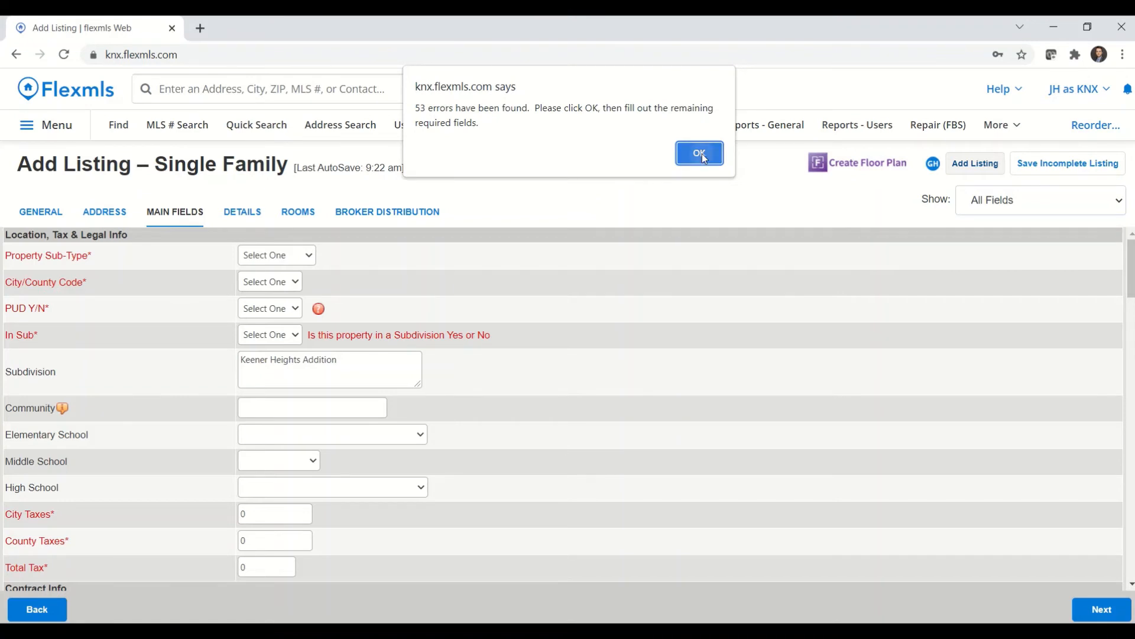
left_click(698, 153)
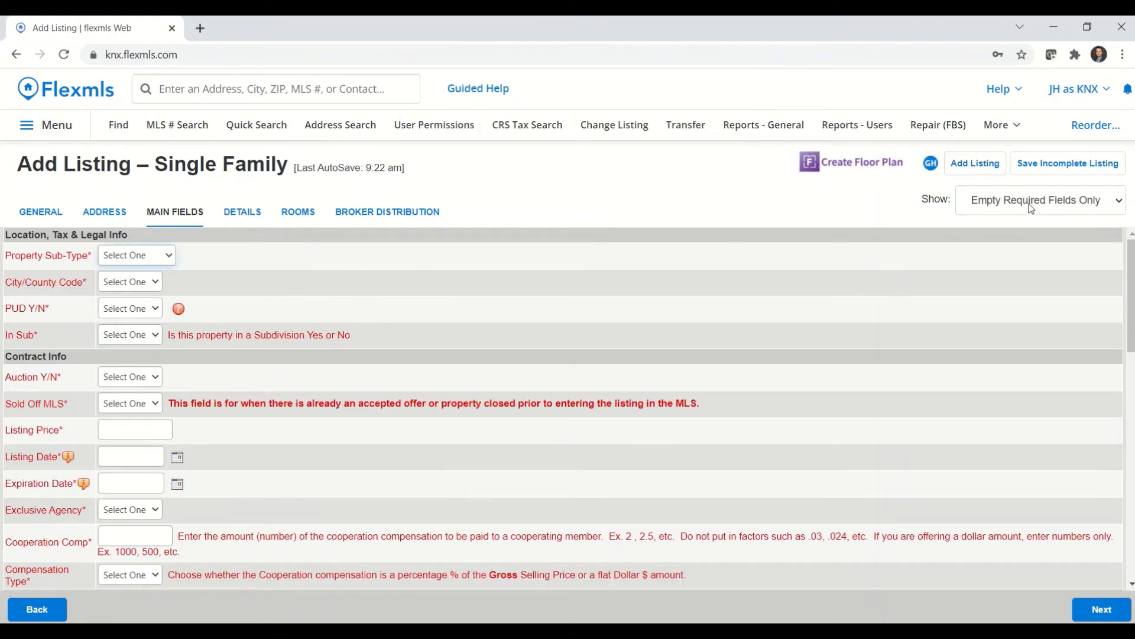
mouse_move(999, 212)
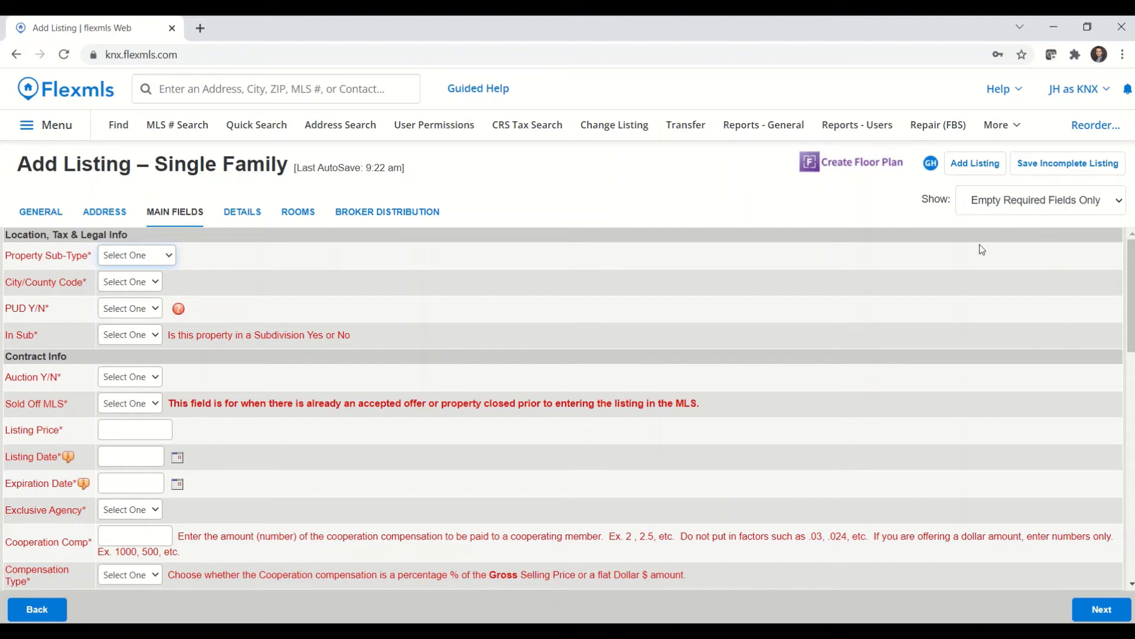
scroll("down", 3)
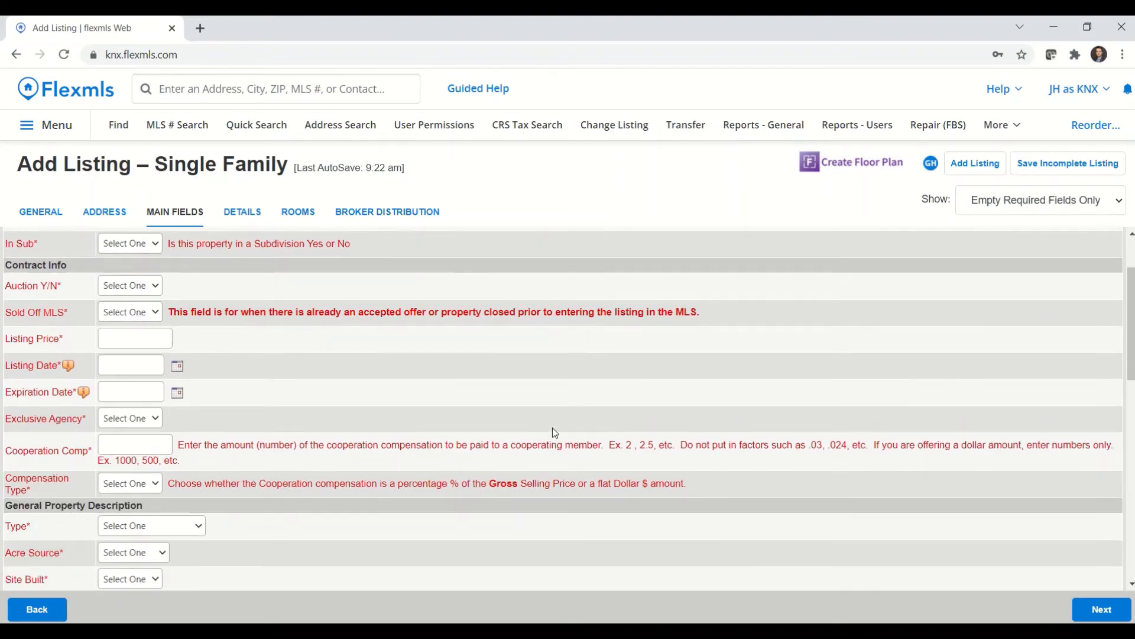
scroll("down", 3)
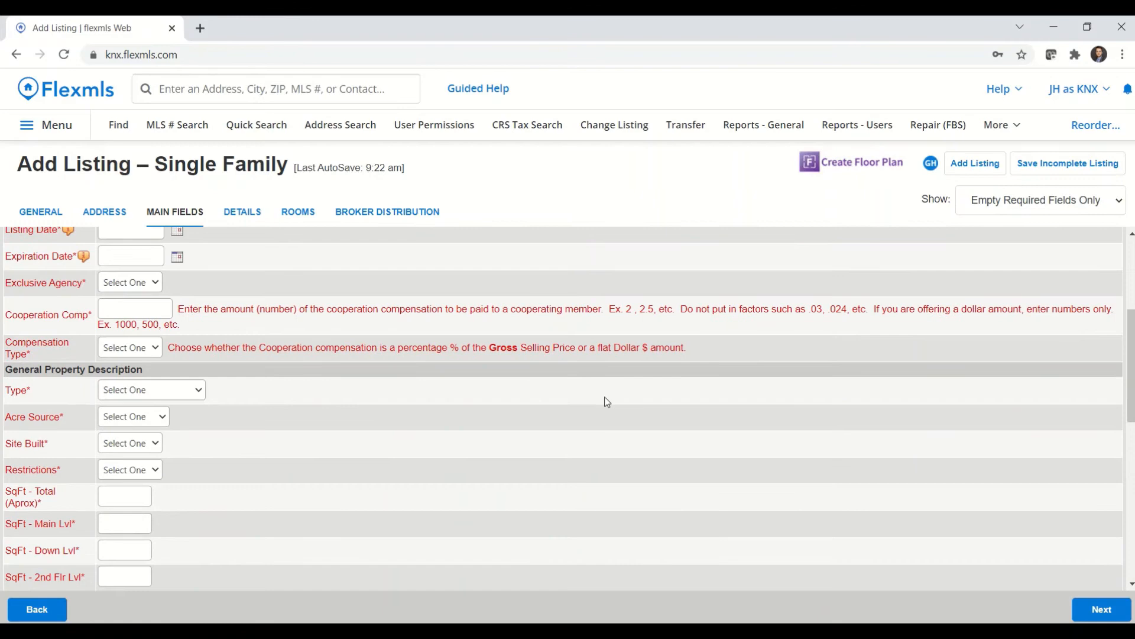
mouse_move(569, 308)
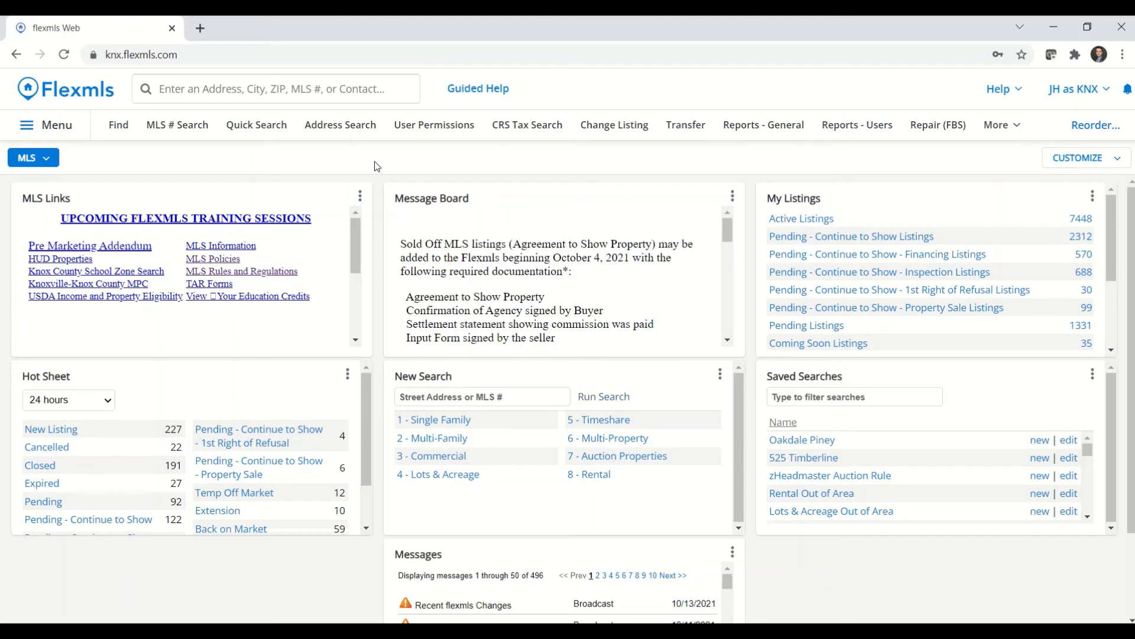
mouse_move(125, 153)
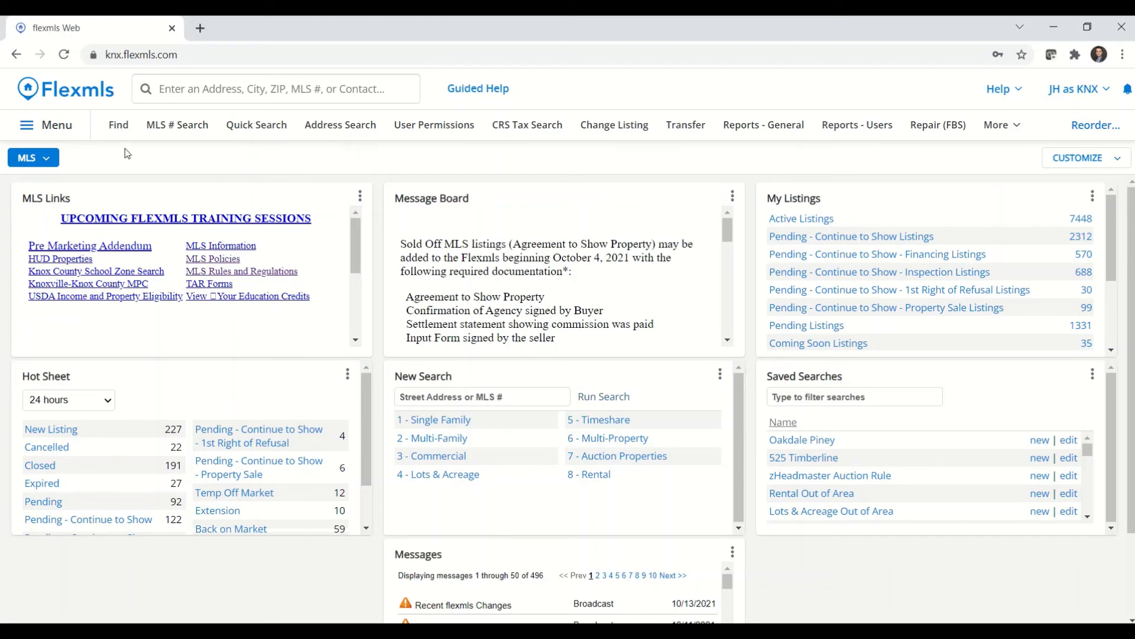
- Open existing listing MLS # 888527 for changes via Change Listing
left_click(46, 124)
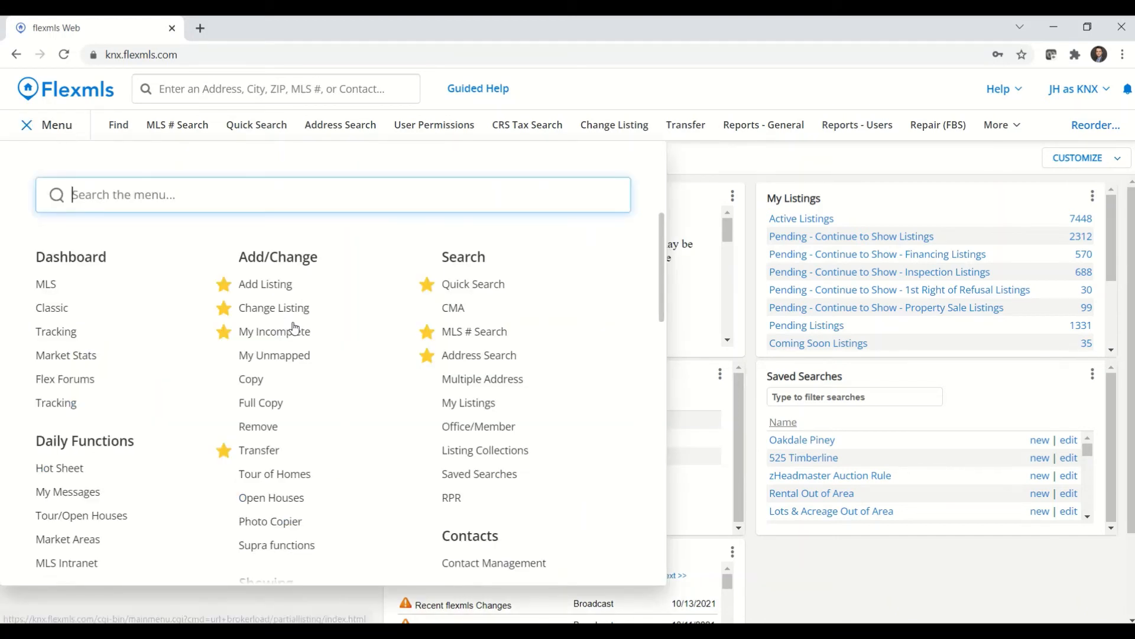
left_click(273, 307)
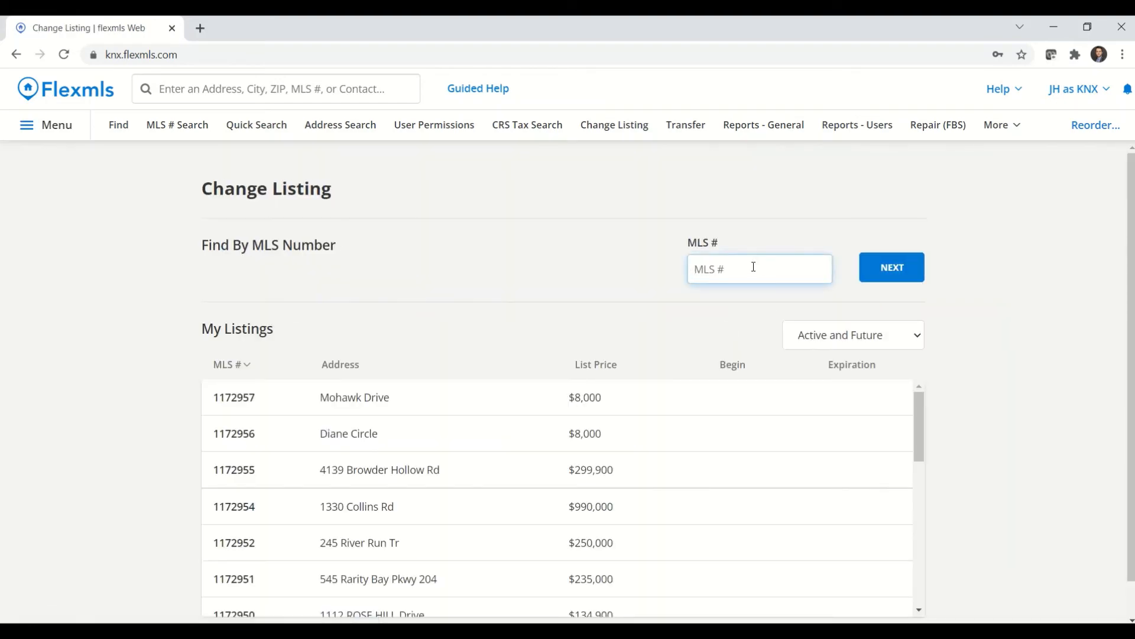
type("888527")
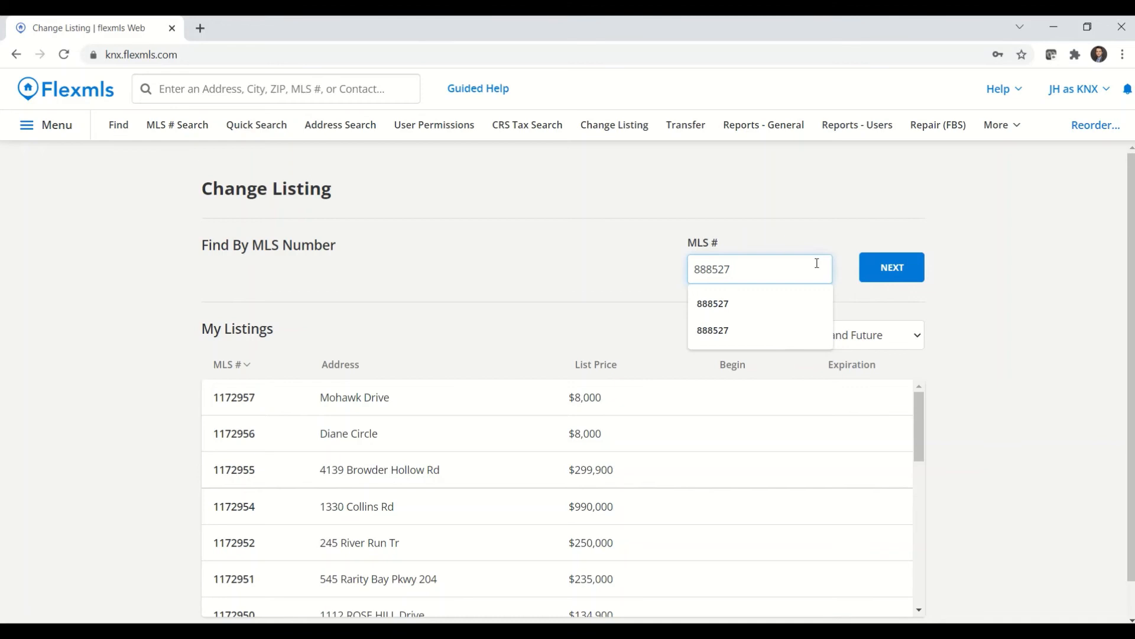
left_click(892, 266)
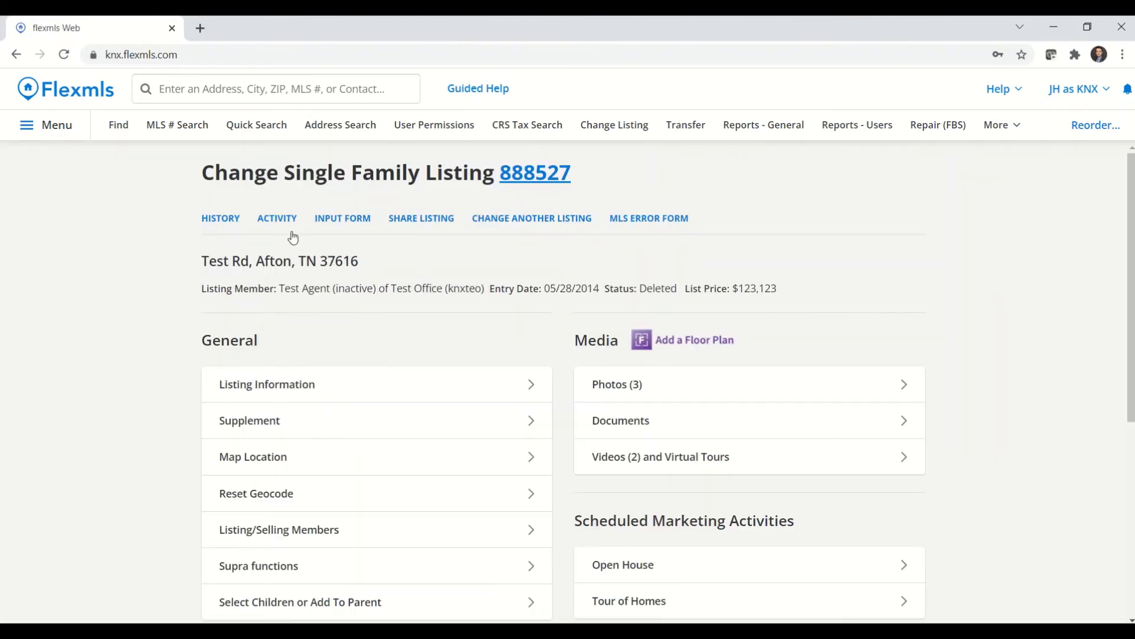
mouse_move(276, 218)
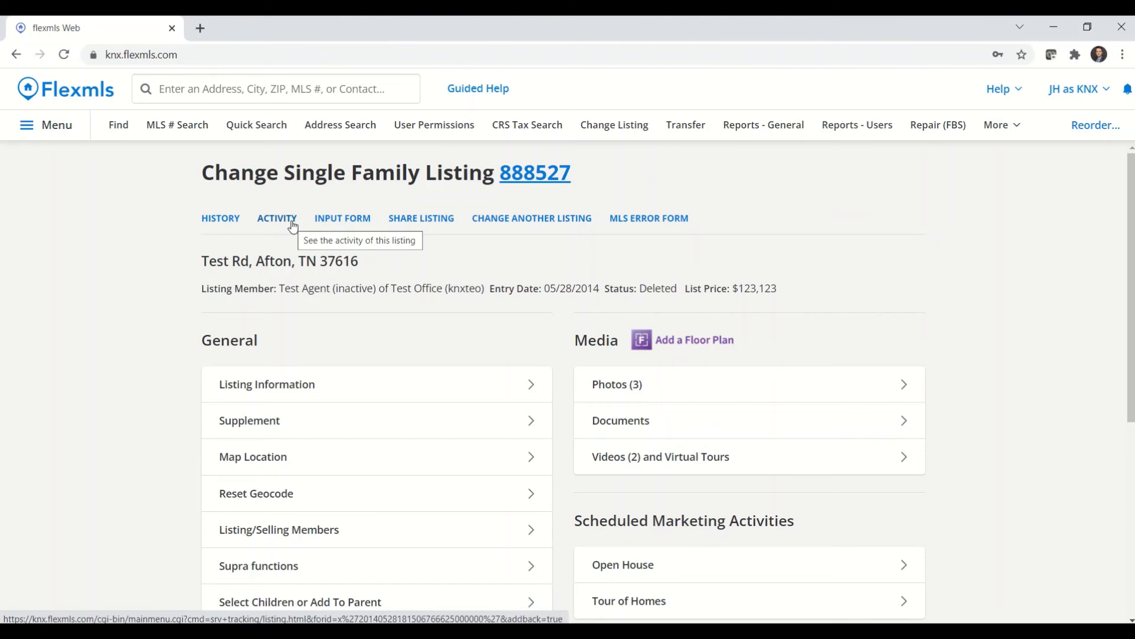
- View the listing's activity report showing 34 flexmls views and zero saves or actions
left_click(277, 218)
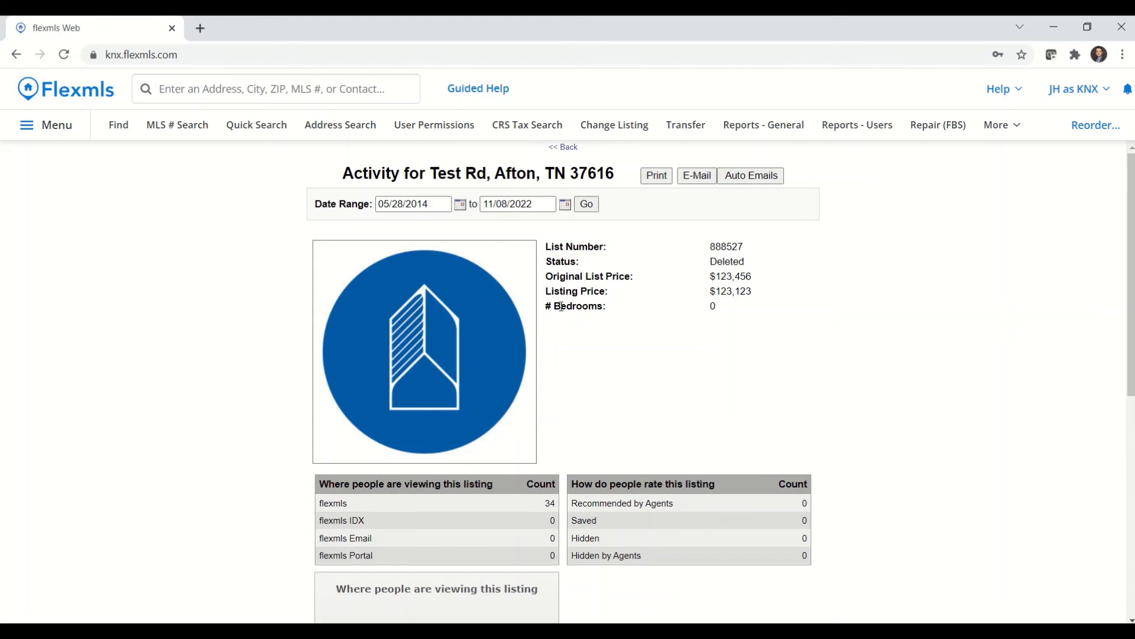
scroll("down", 3)
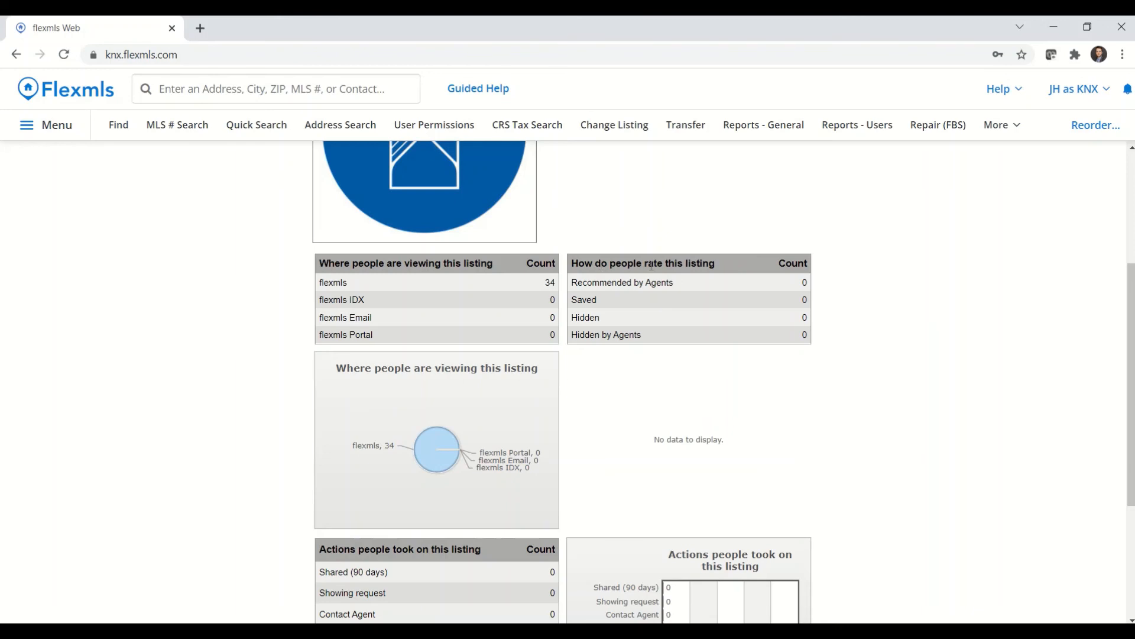
scroll("down", 3)
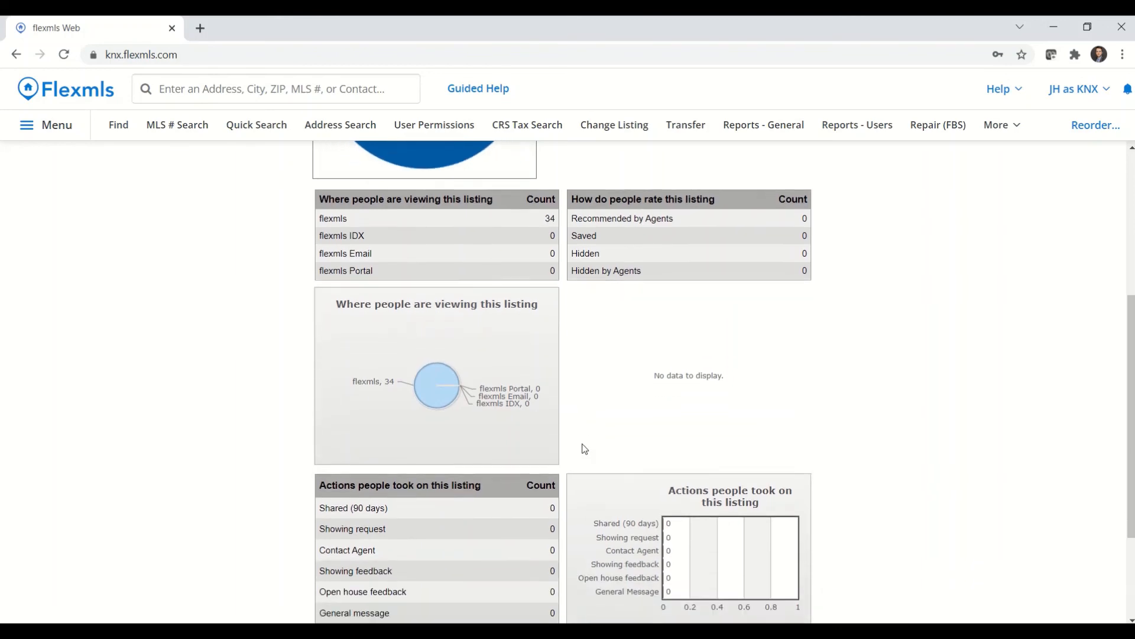
scroll("down", 3)
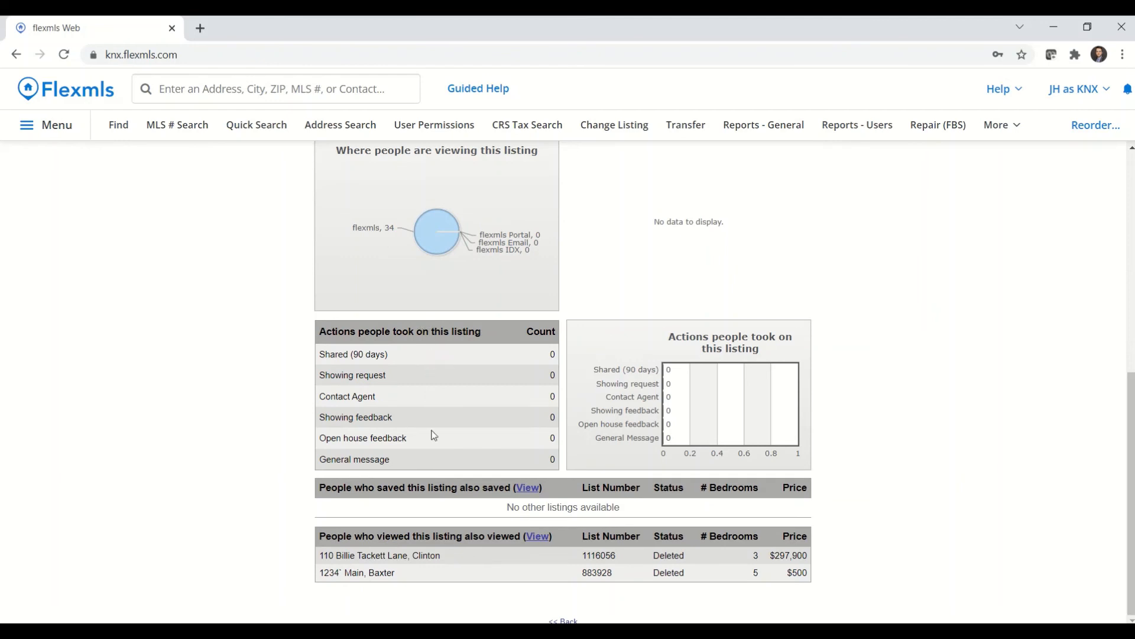
mouse_move(409, 500)
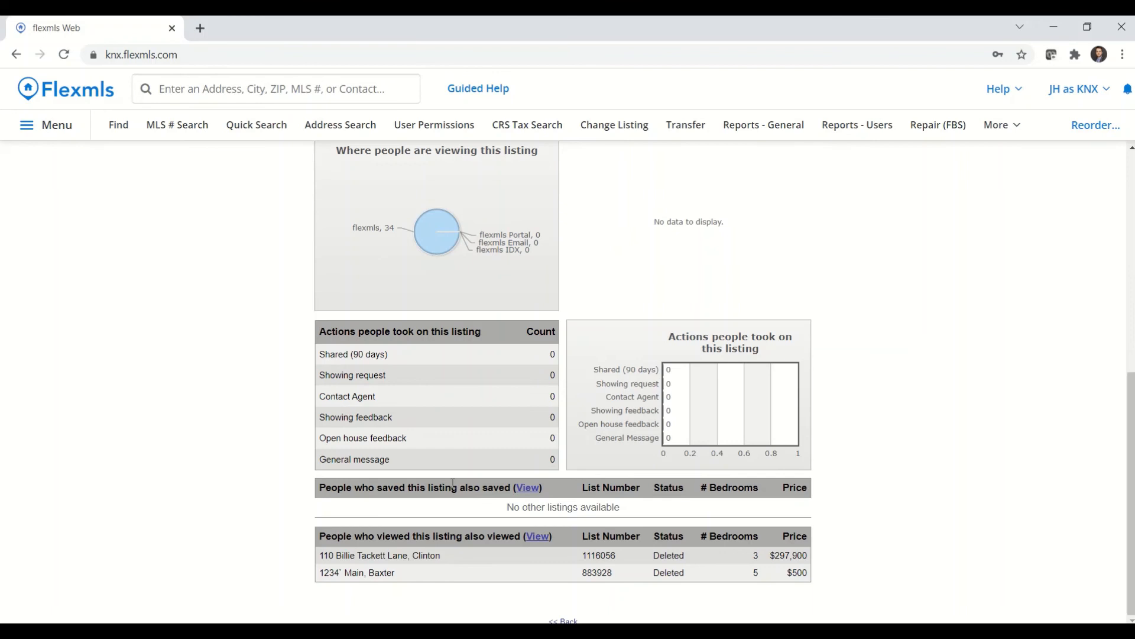
mouse_move(453, 539)
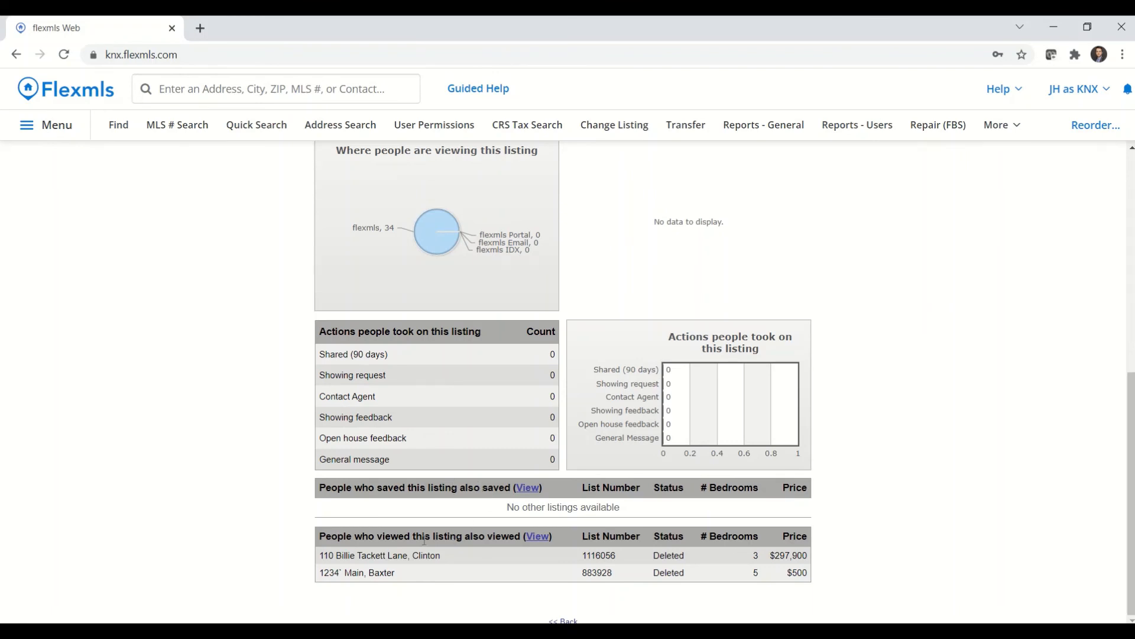
mouse_move(486, 563)
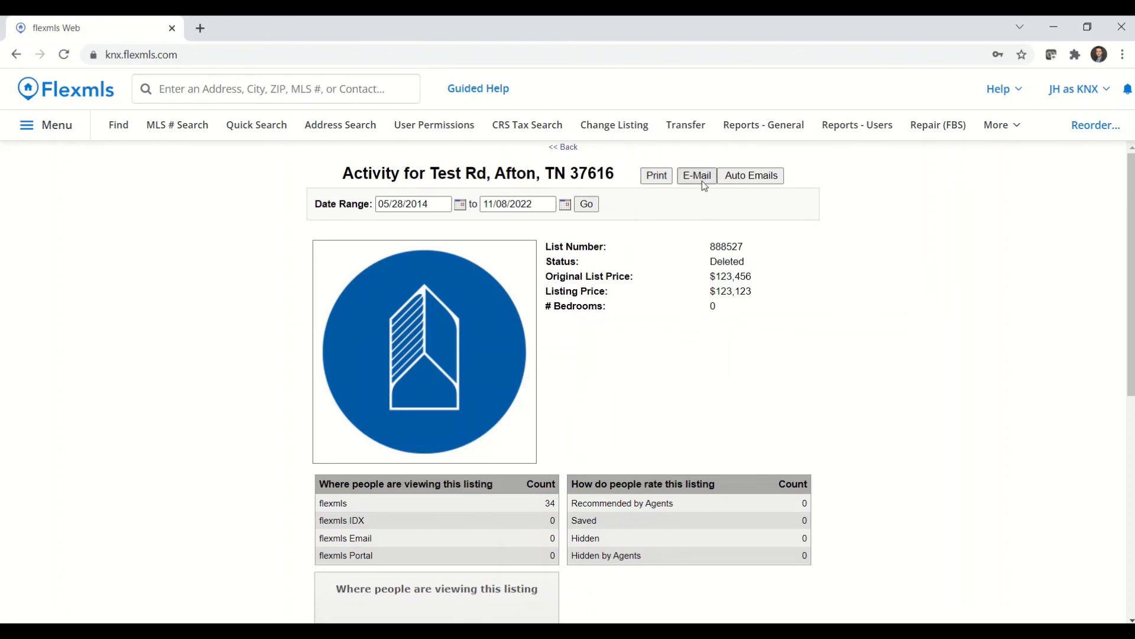
mouse_move(802, 214)
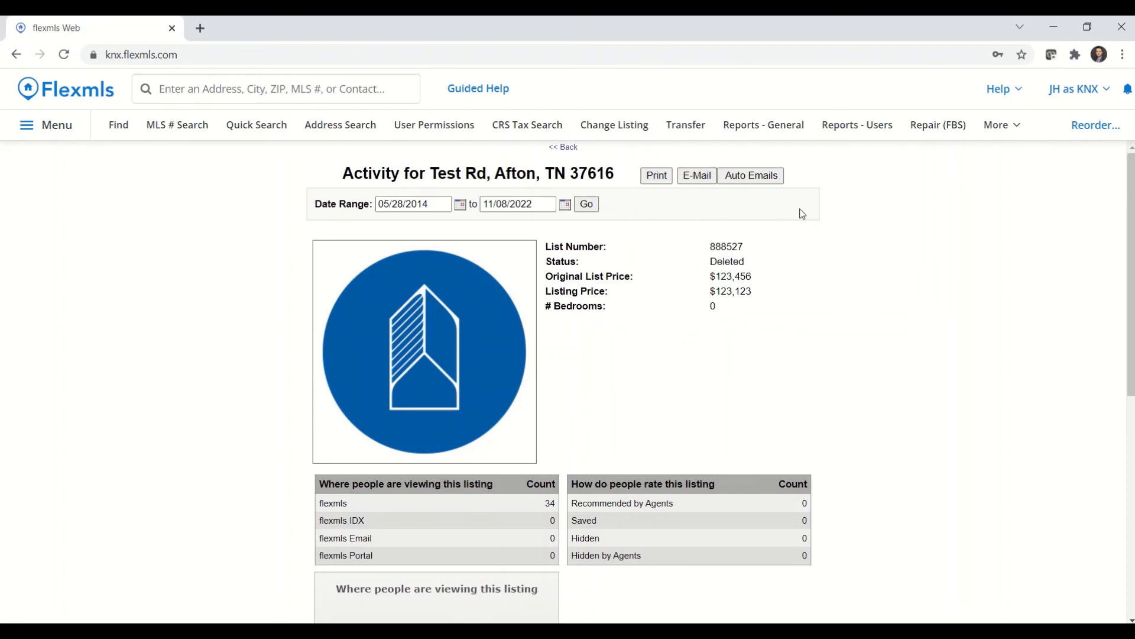
- Open the Auto-Emails setup for the activity report of MLS# 888527
left_click(750, 175)
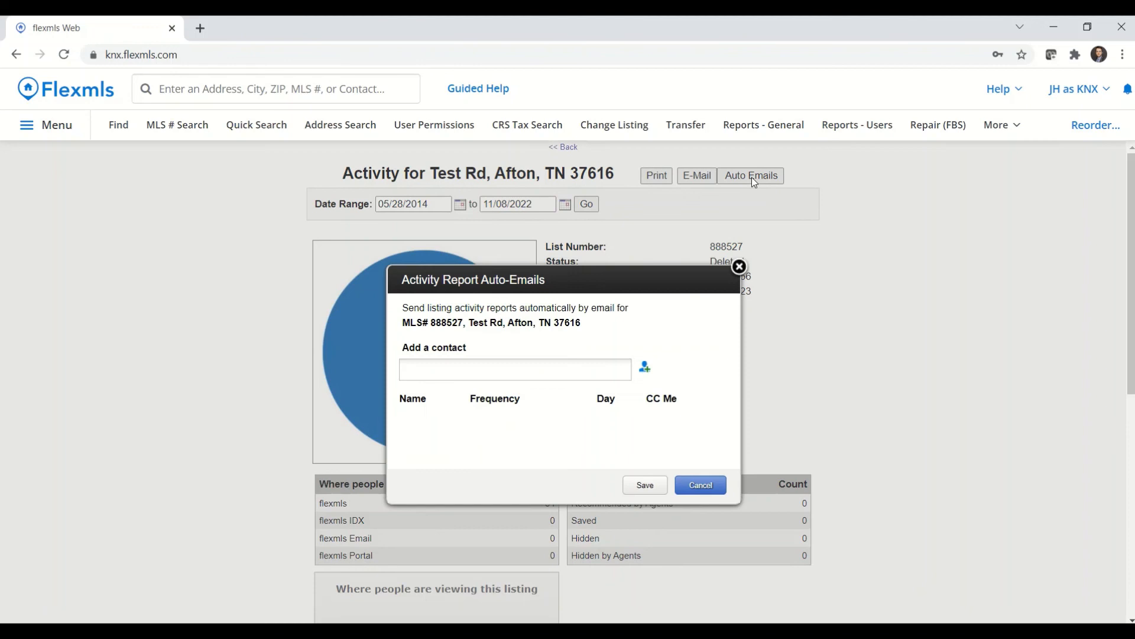
mouse_move(645, 281)
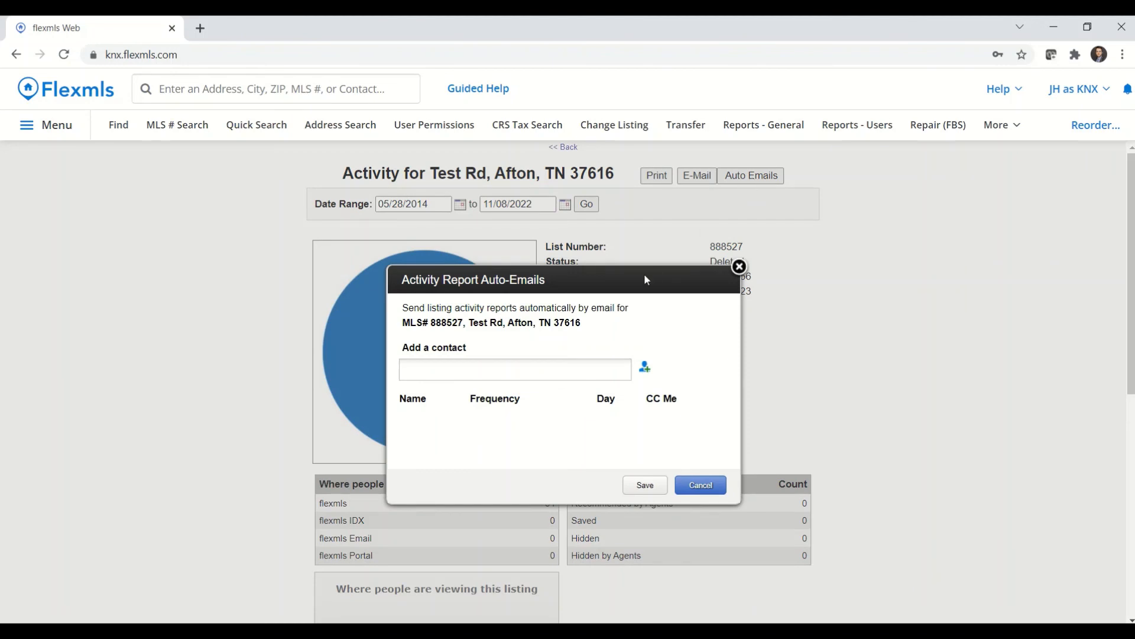
mouse_move(894, 340)
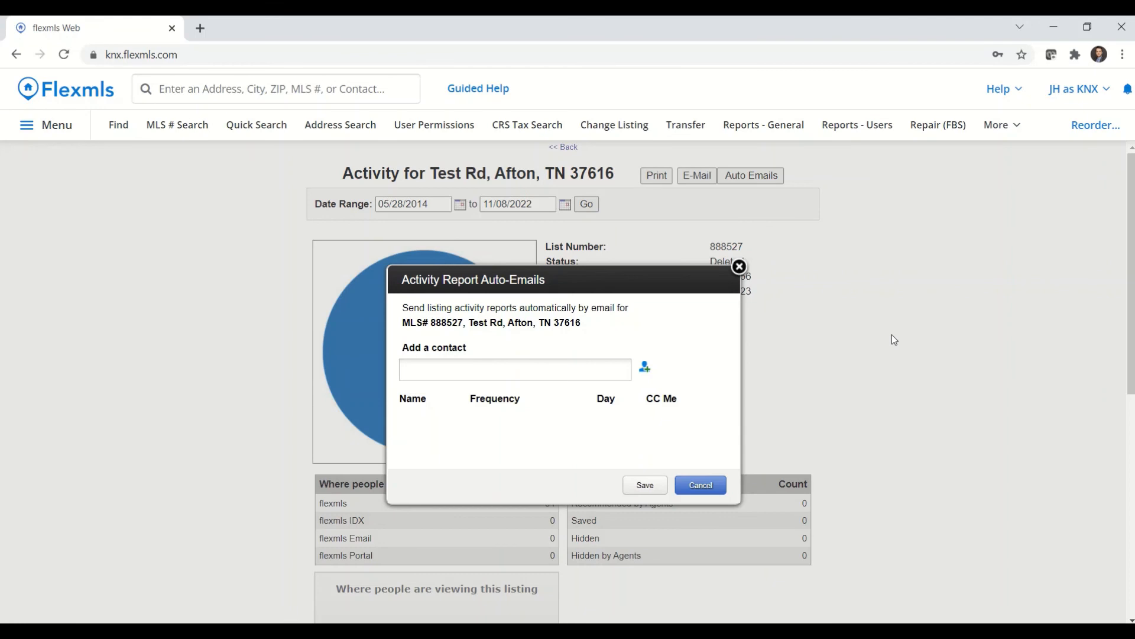